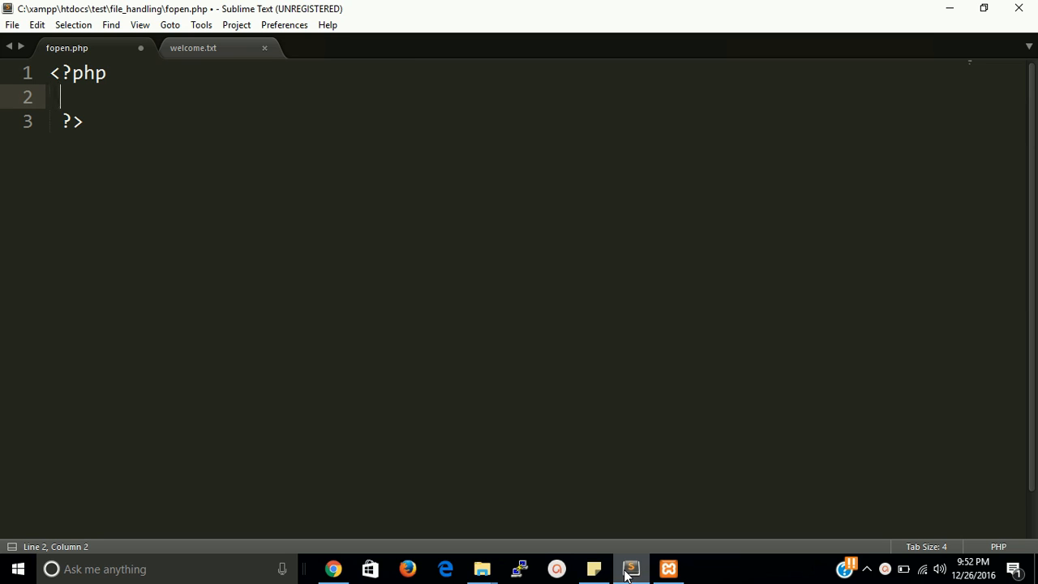
# Step: Write line 2 of fopen.php as $file= fopen("") with an empty file name
pyautogui.write('fopen(')
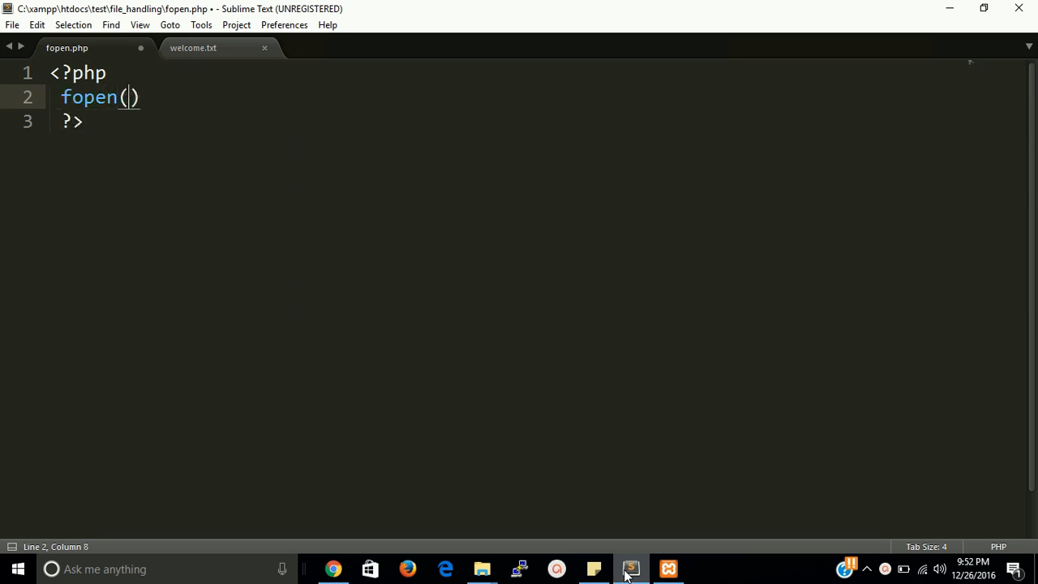
pyautogui.write('"')
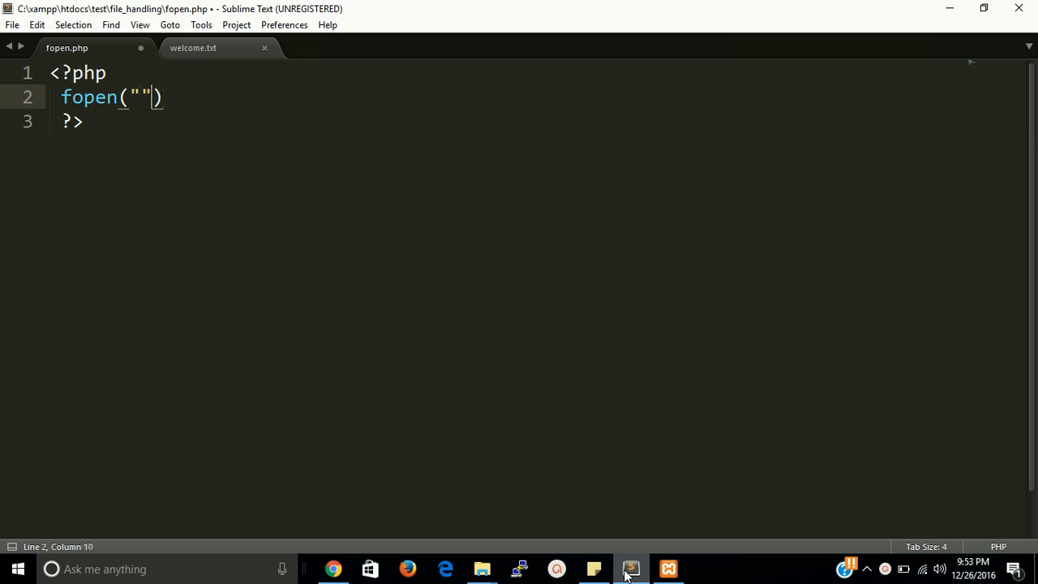
pyautogui.write('$')
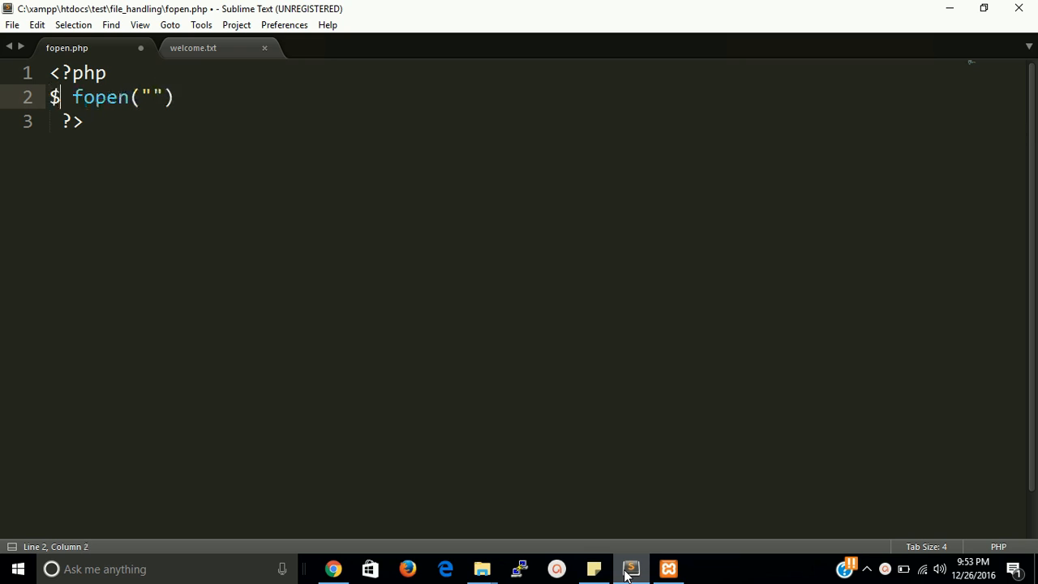
pyautogui.write('file')
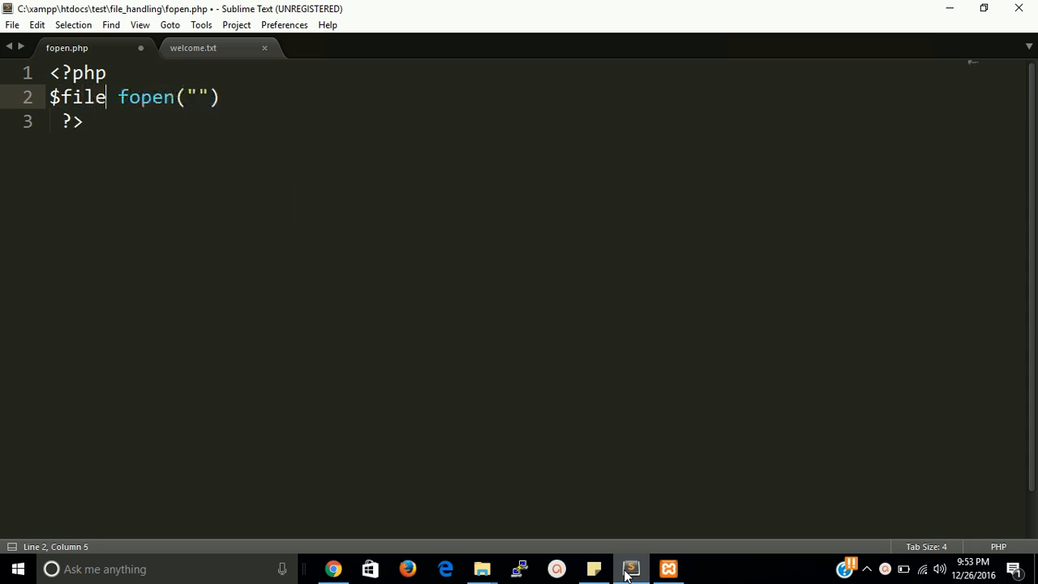
pyautogui.write('=')
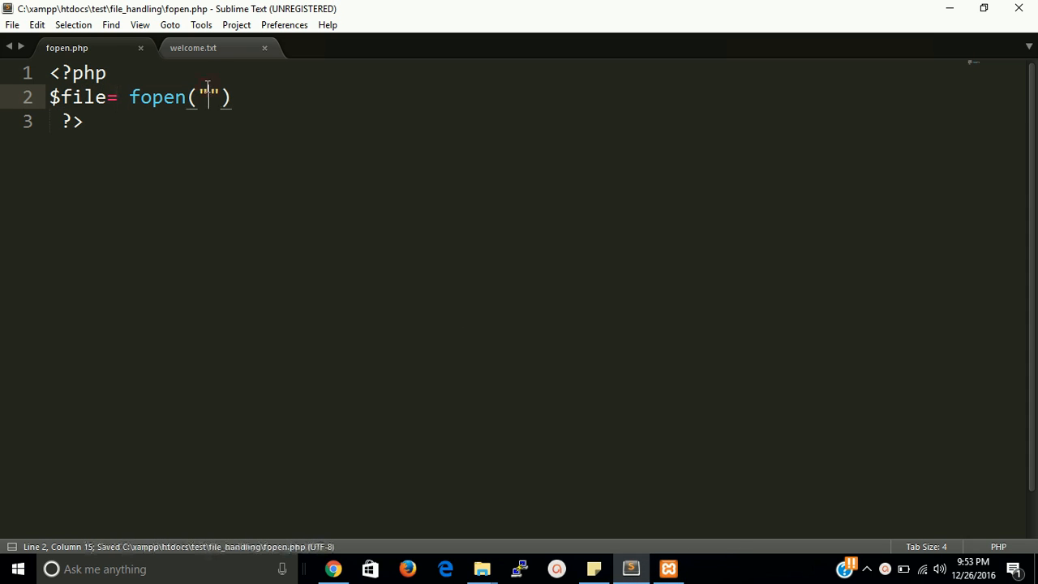
# Step: Show welcome.txt with its line 'hi friends , this is file handling lesson.'
pyautogui.click(198, 48)
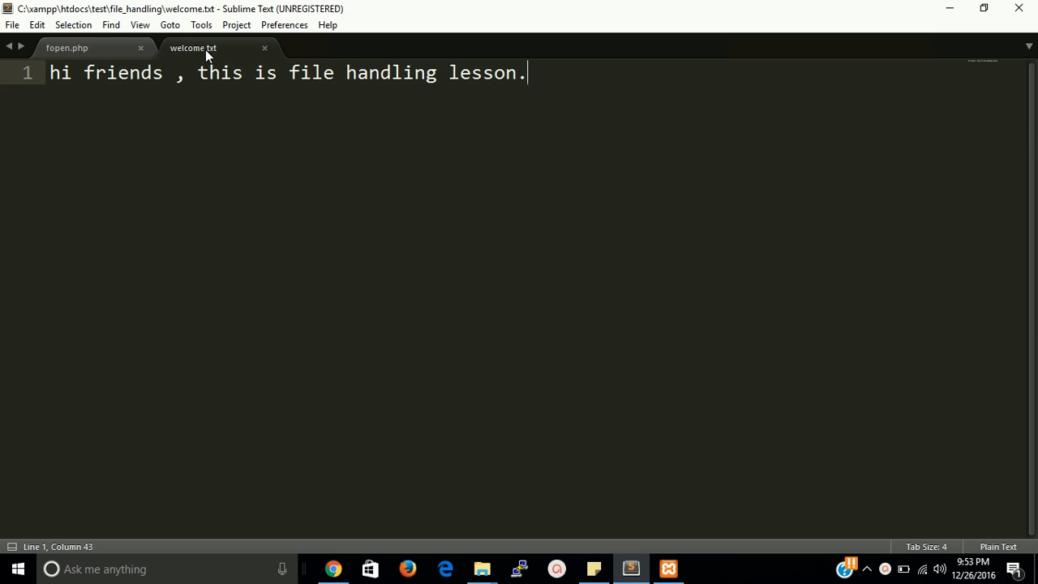
pyautogui.moveTo(73, 49)
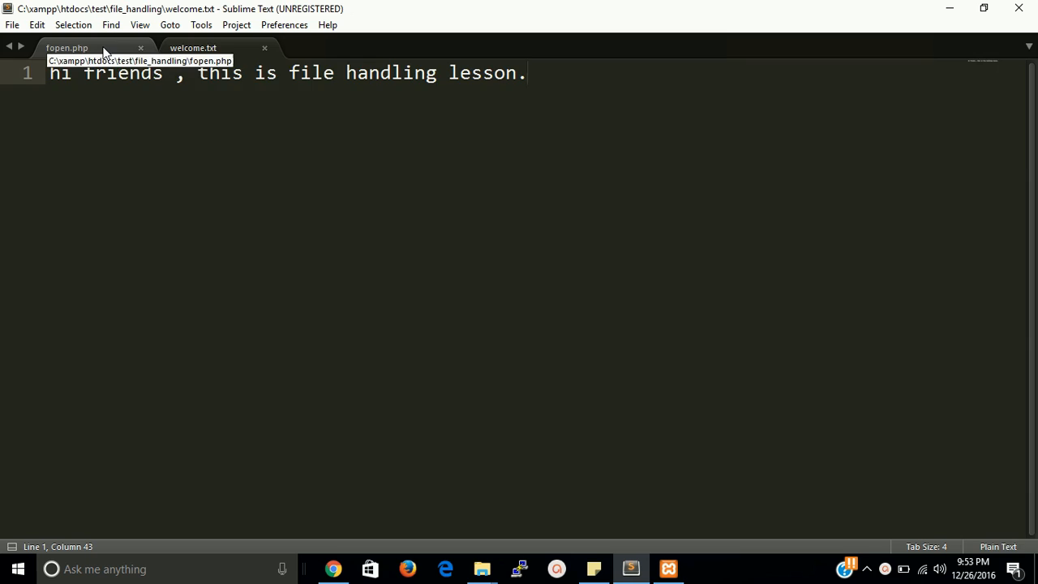
# Step: Complete the call in fopen.php as fopen("welcome.txt","r"); correcting the file-name typo
pyautogui.click(85, 47)
pyautogui.write('$file= fopen("w')
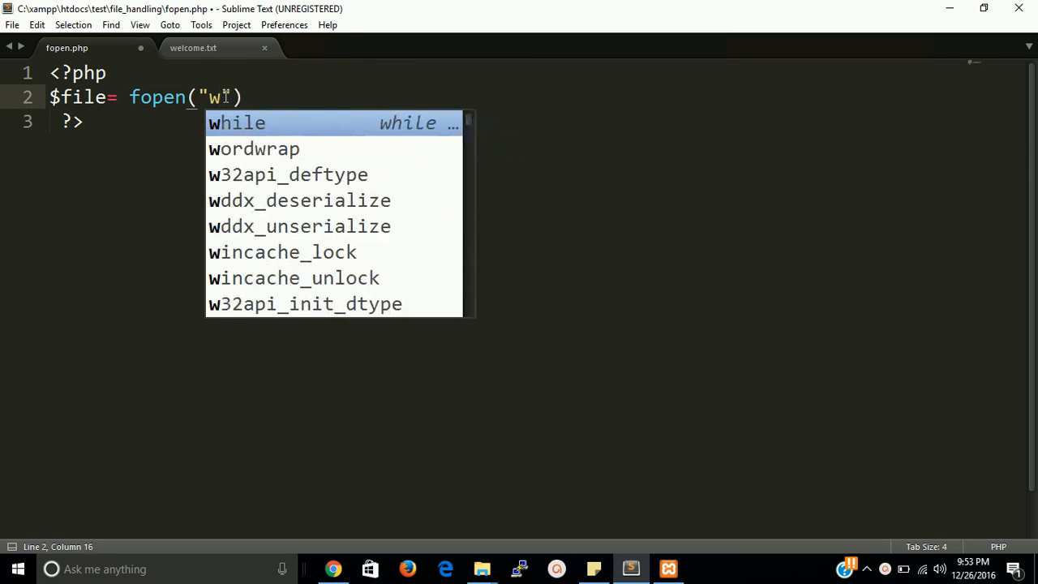
pyautogui.write('elcocme')
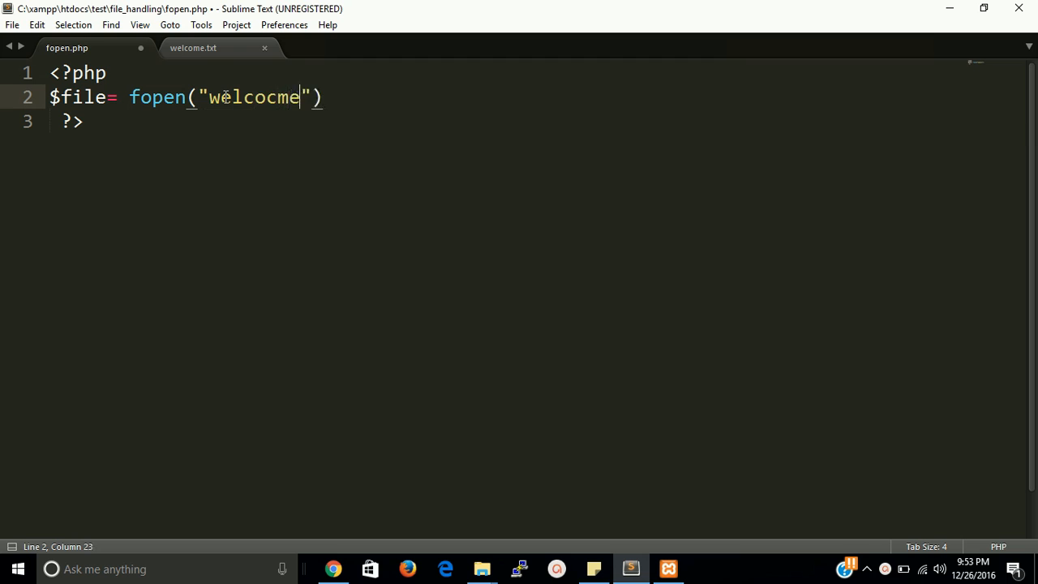
pyautogui.press('BackSpace')
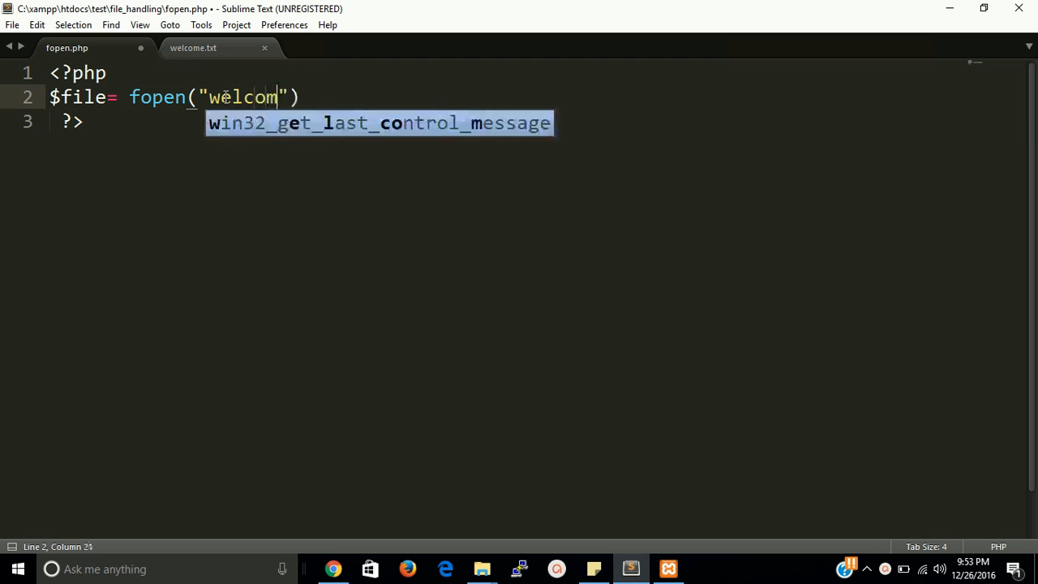
pyautogui.write('e.')
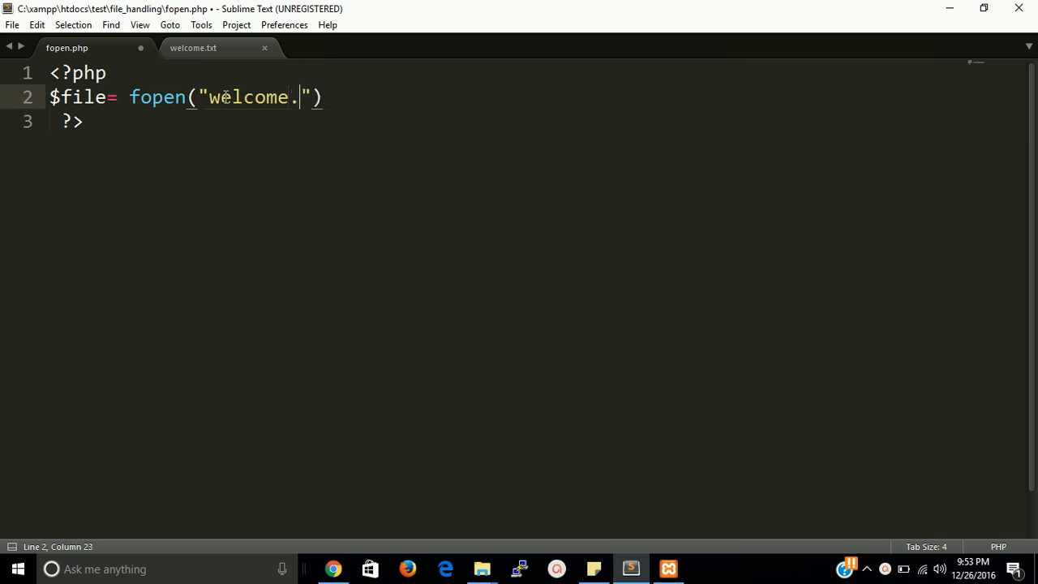
pyautogui.write('txt')
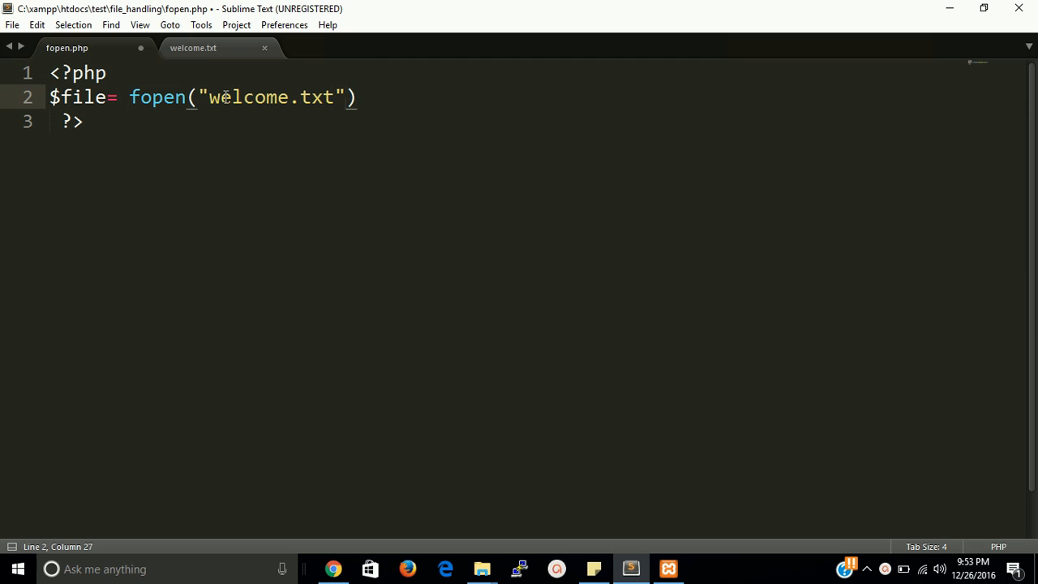
pyautogui.write(',""')
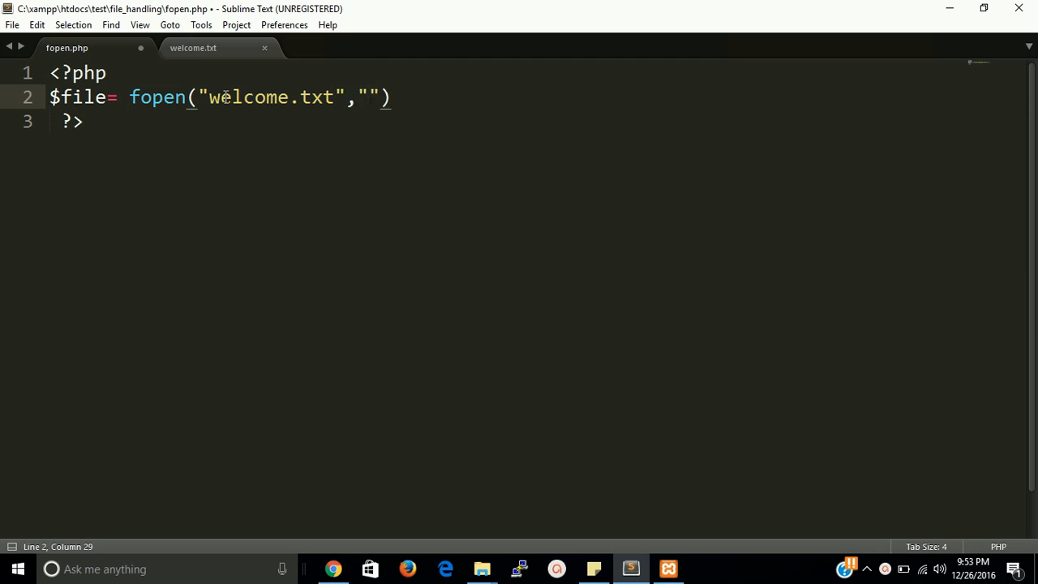
pyautogui.write('r')
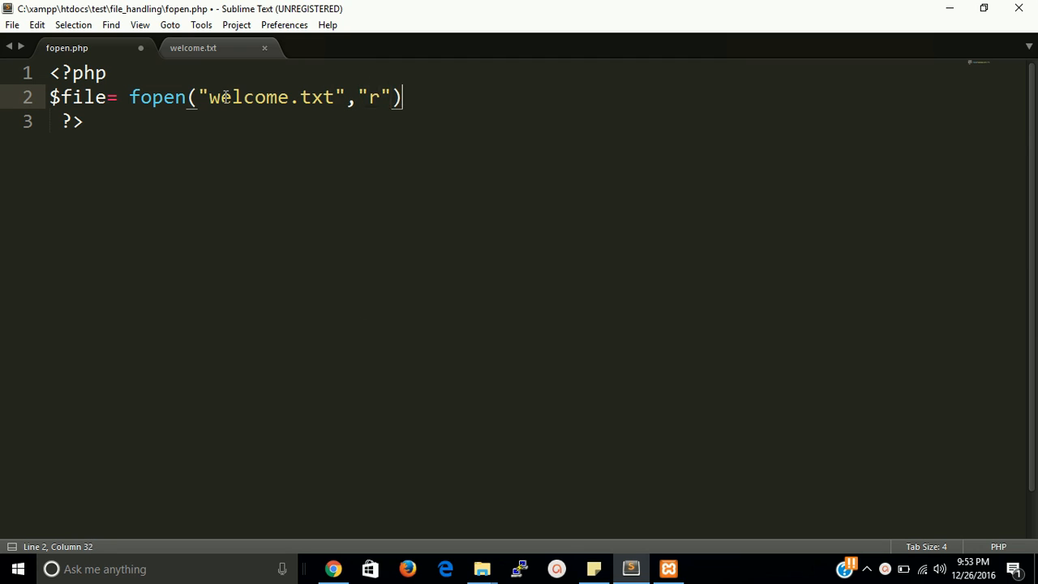
pyautogui.write(';')
pyautogui.write('echo')
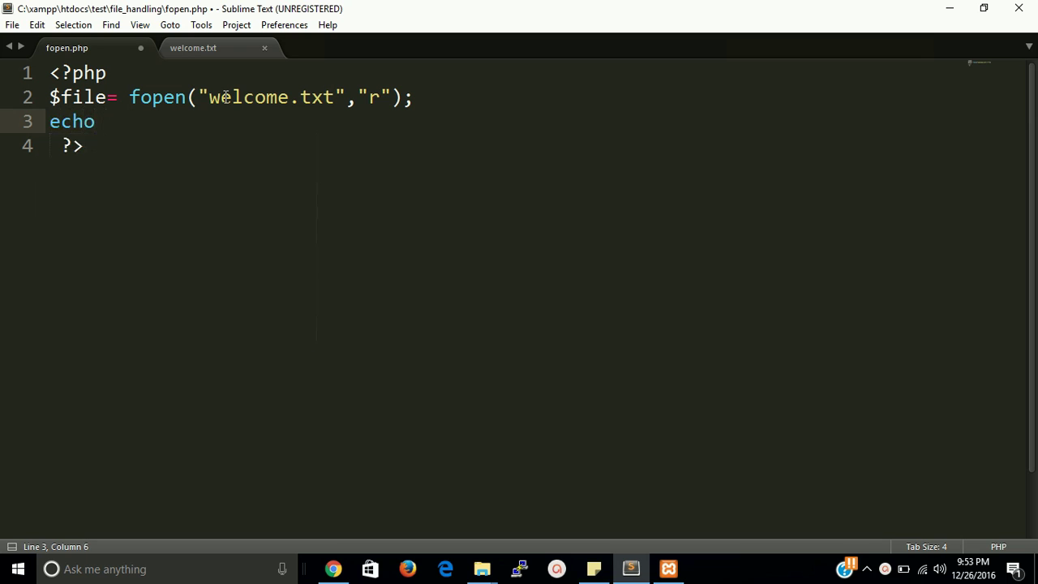
# Step: Add line 3 echo fread($file,"100"); to print up to 100 characters
pyautogui.write('fread($')
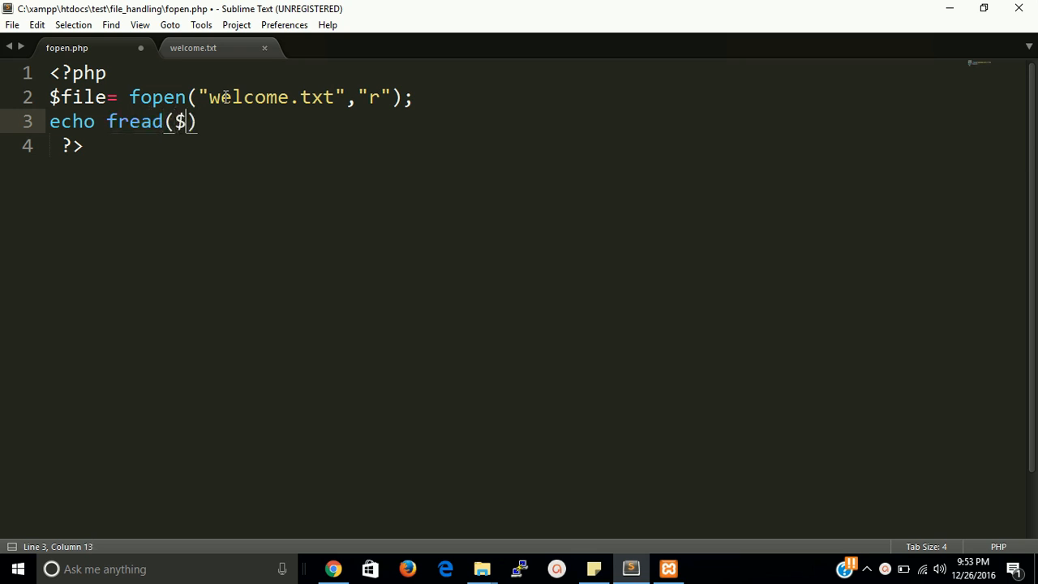
pyautogui.write('file')
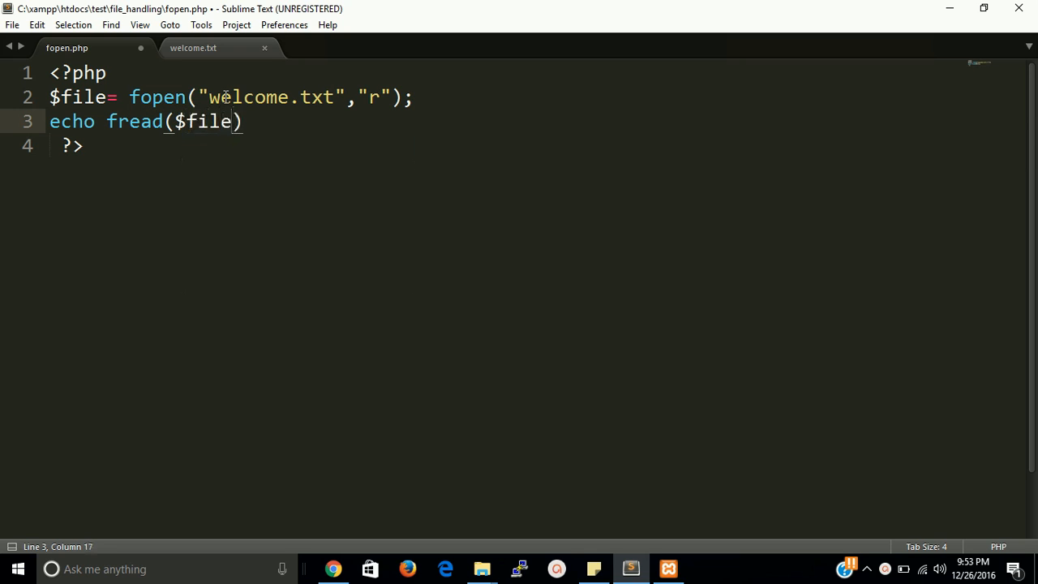
pyautogui.write(',""')
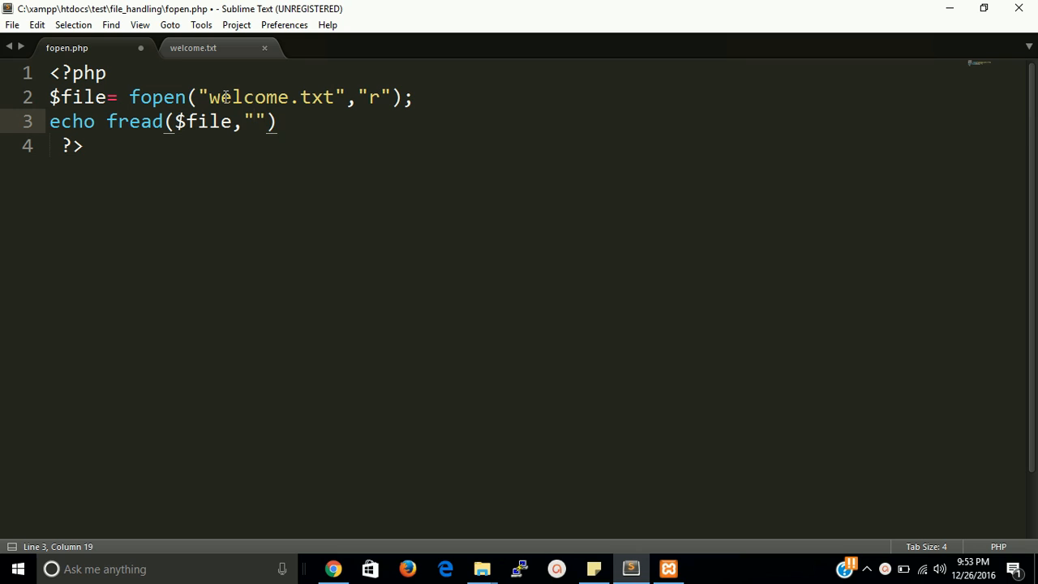
pyautogui.write('100')
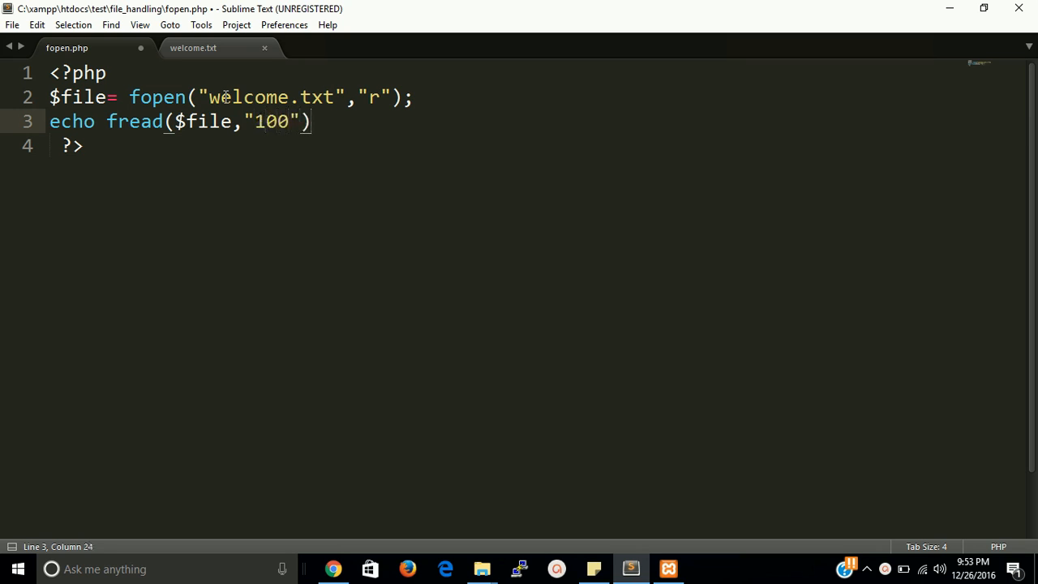
pyautogui.write(';')
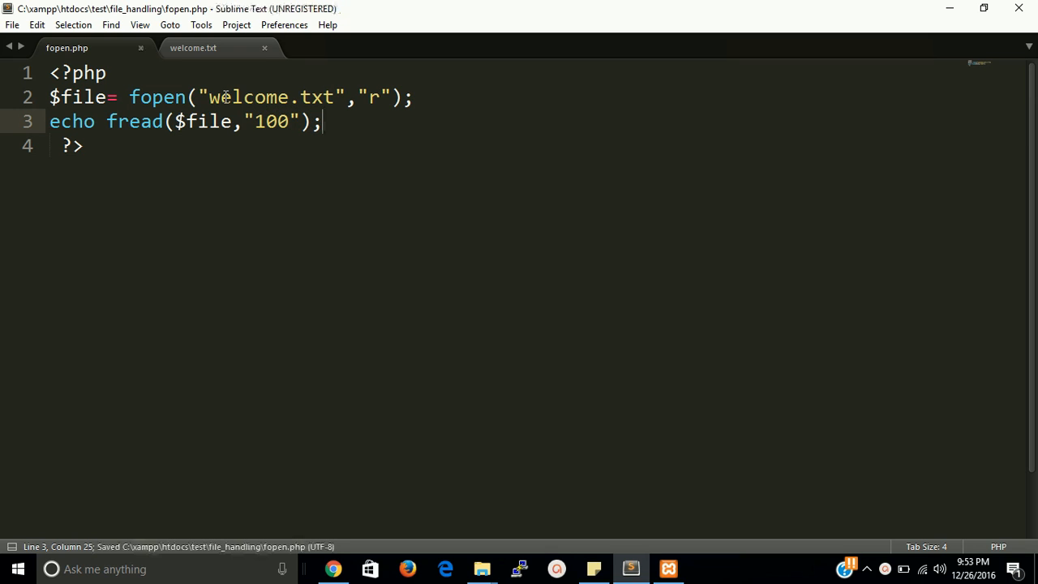
pyautogui.moveTo(272, 121)
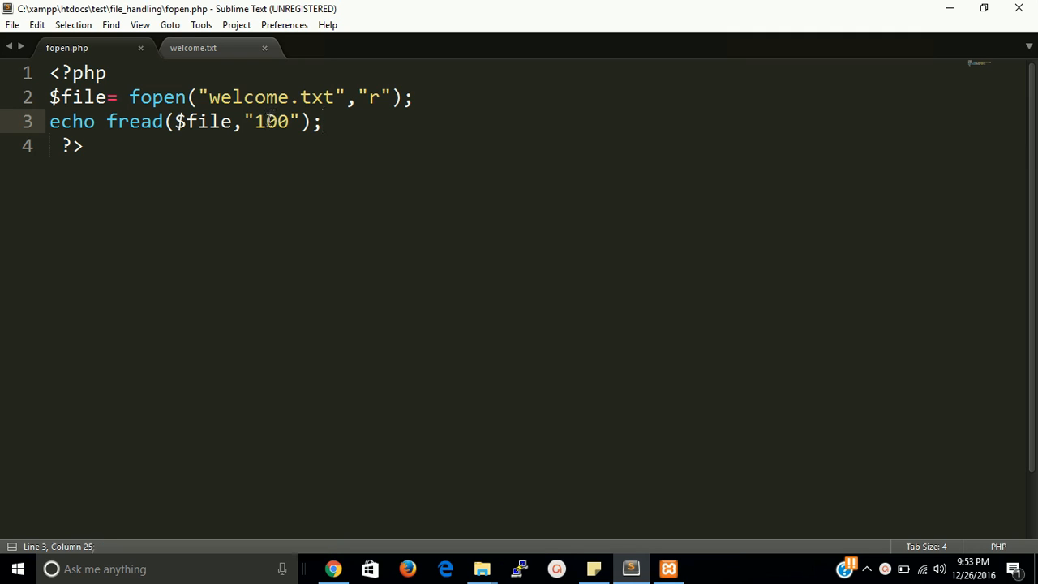
pyautogui.doubleClick(270, 121)
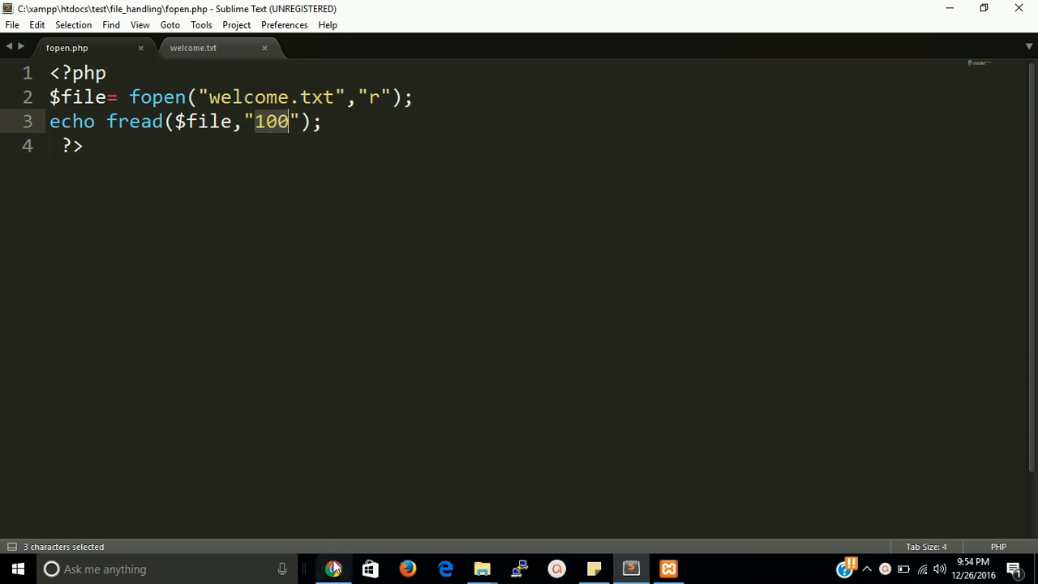
# Step: Run fopen.php in Chrome showing the welcome.txt sentence and close the W3Schools tutorial tab
pyautogui.click(334, 569)
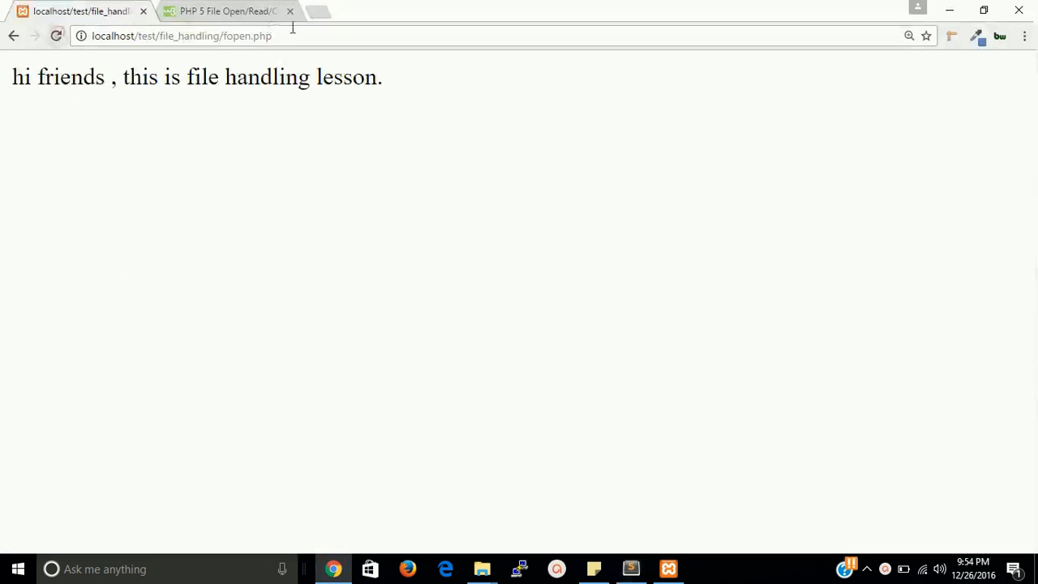
pyautogui.click(292, 12)
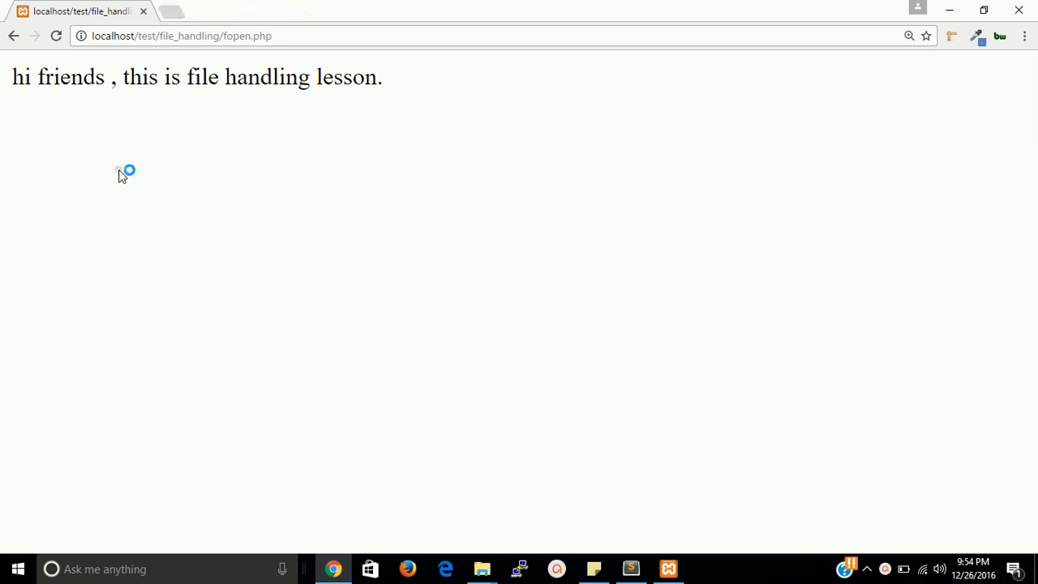
pyautogui.moveTo(11, 77); pyautogui.dragTo(93, 77)
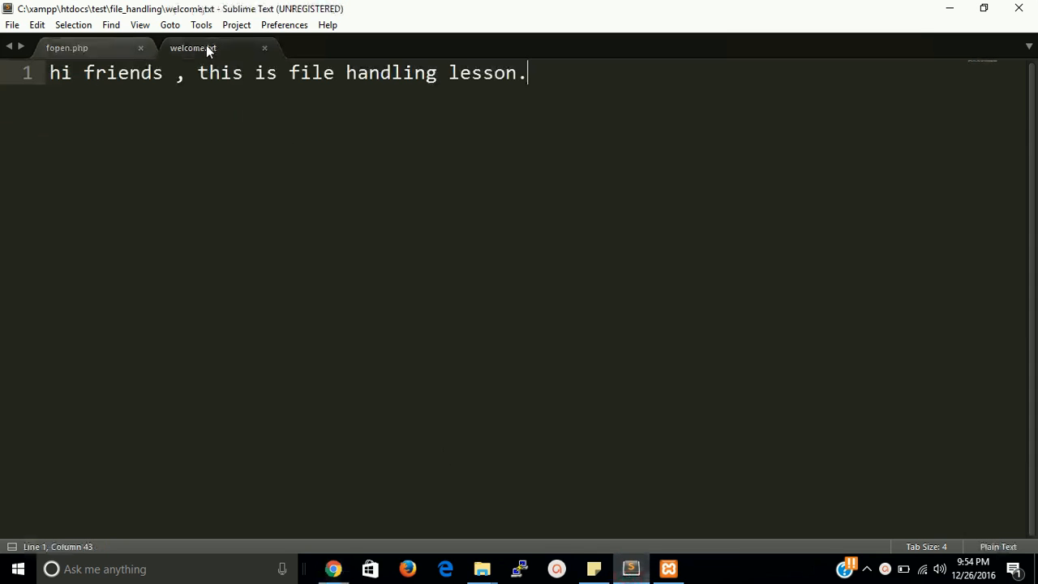
pyautogui.moveTo(91, 68)
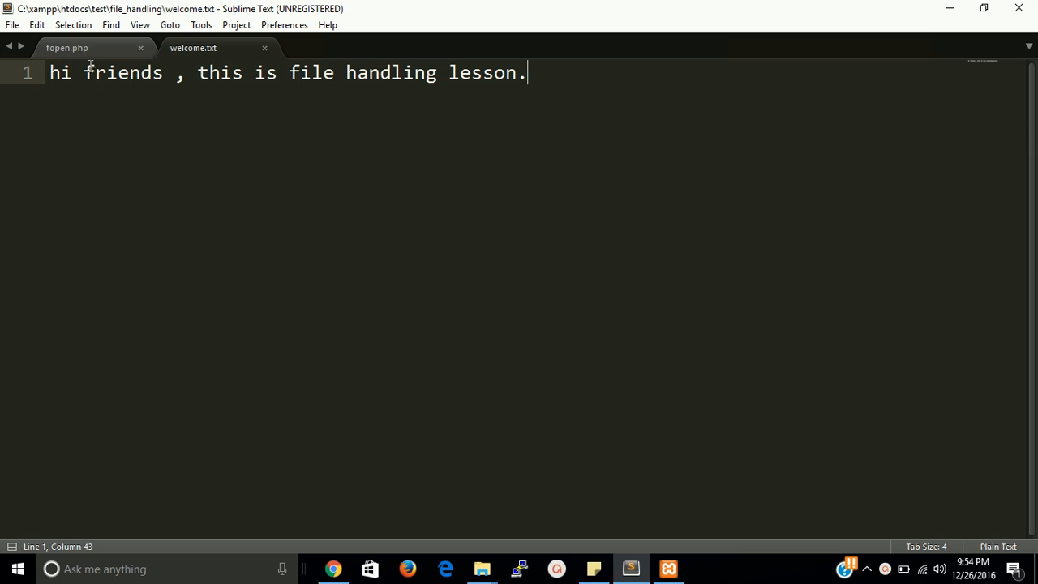
pyautogui.moveTo(72, 52)
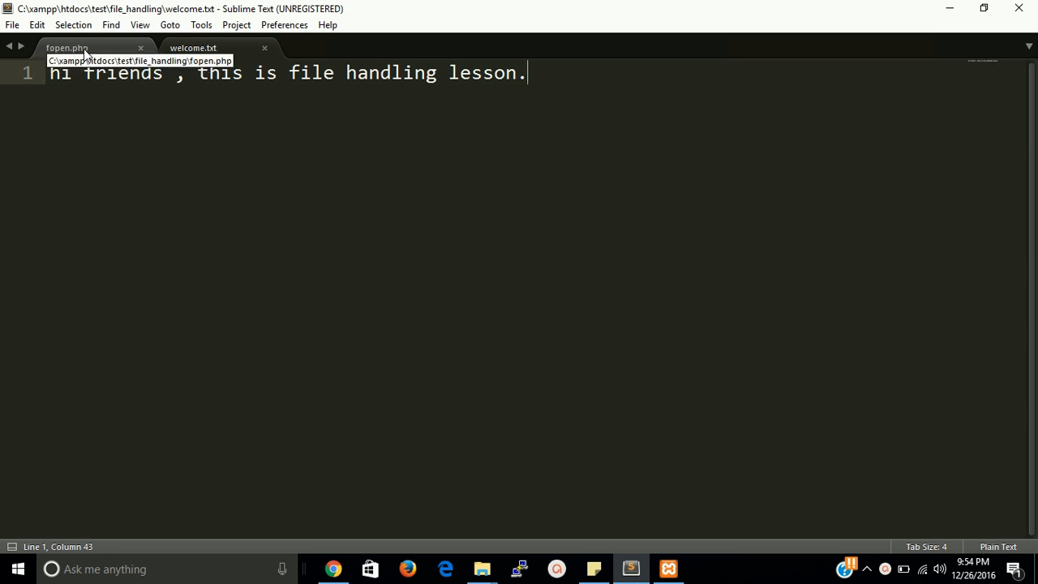
# Step: Change fopen's mode from "r" to append "a", save, and rerun the page in Chrome
pyautogui.click(69, 49)
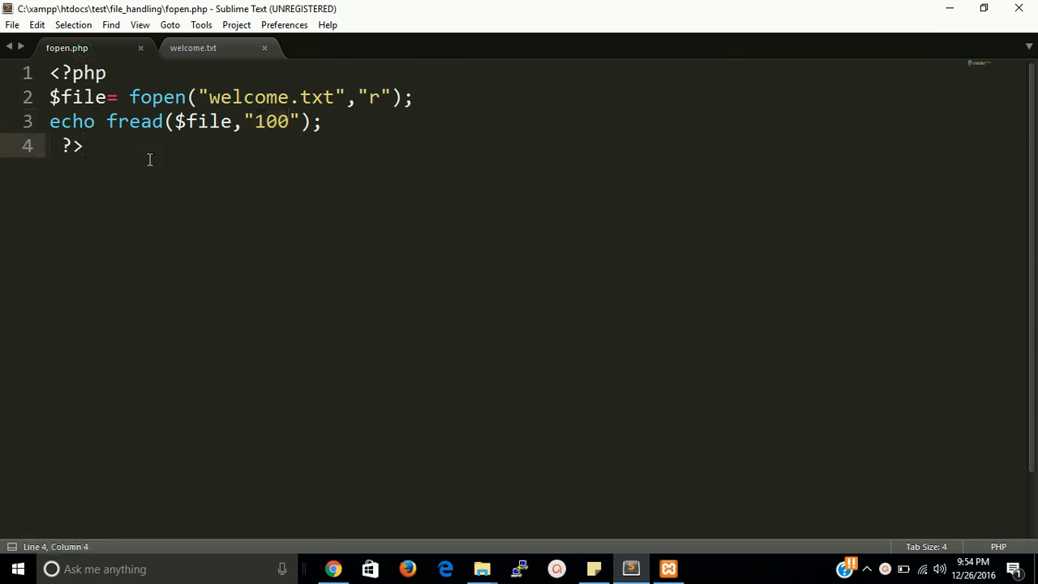
pyautogui.press('ctrl+s')
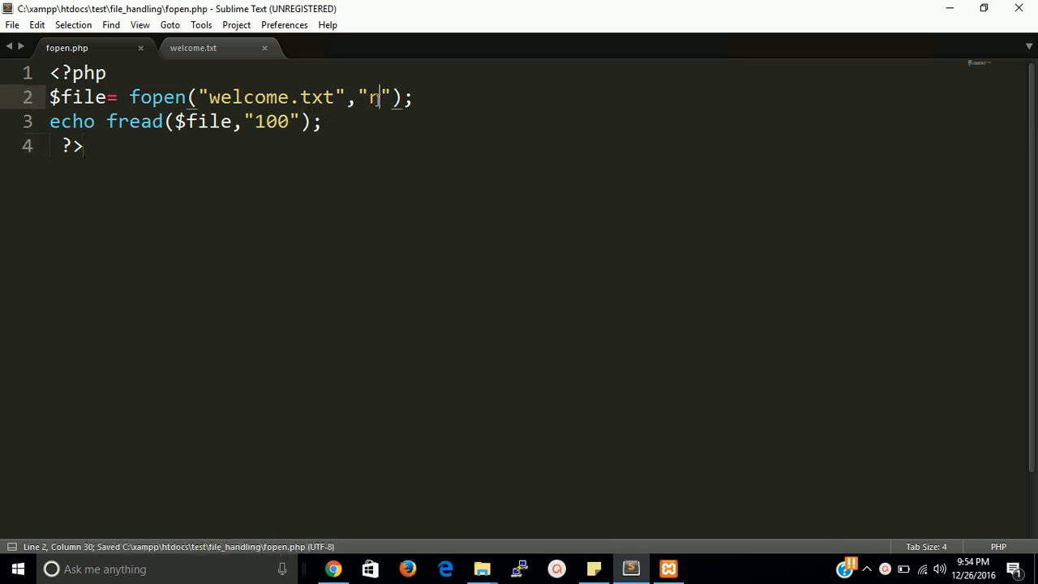
pyautogui.doubleClick(372, 97)
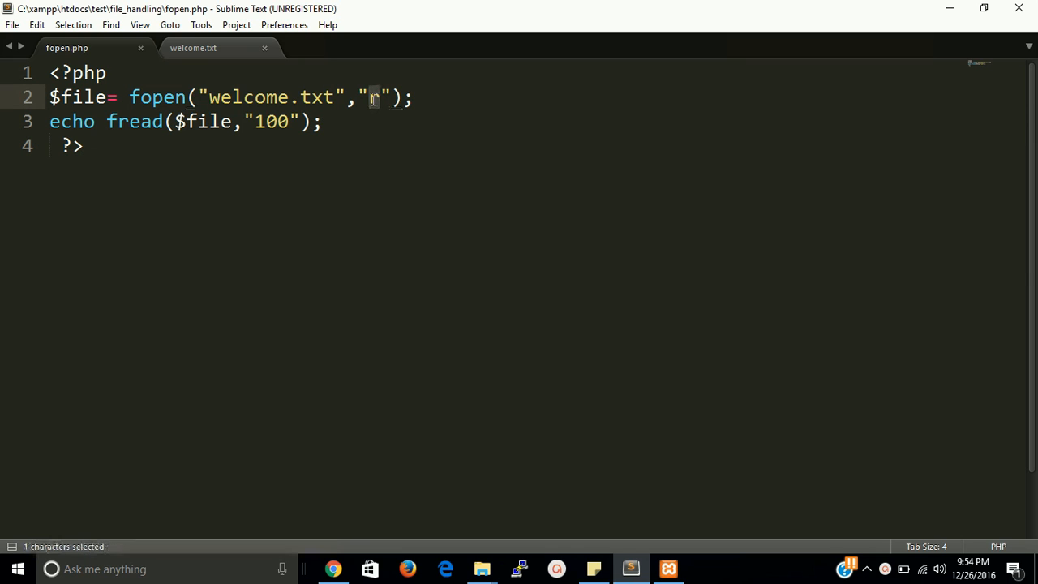
pyautogui.write('a')
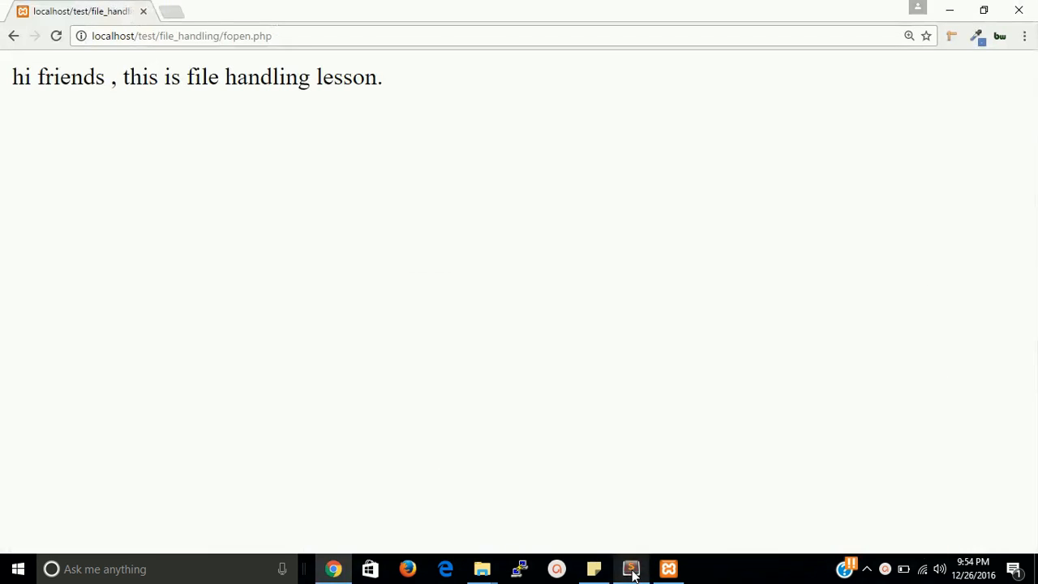
pyautogui.moveTo(58, 38)
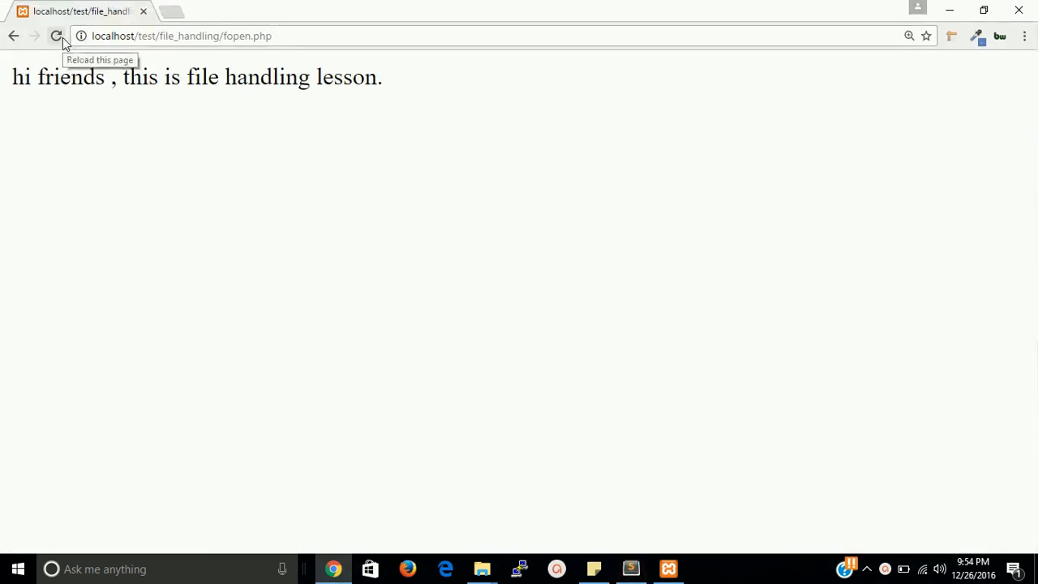
pyautogui.click(630, 568)
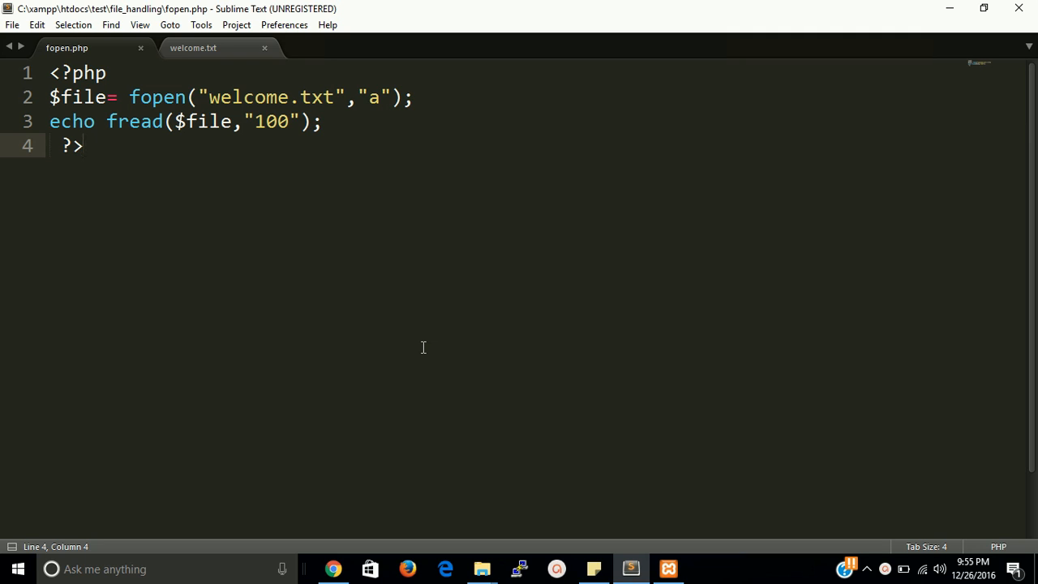
pyautogui.moveTo(382, 105)
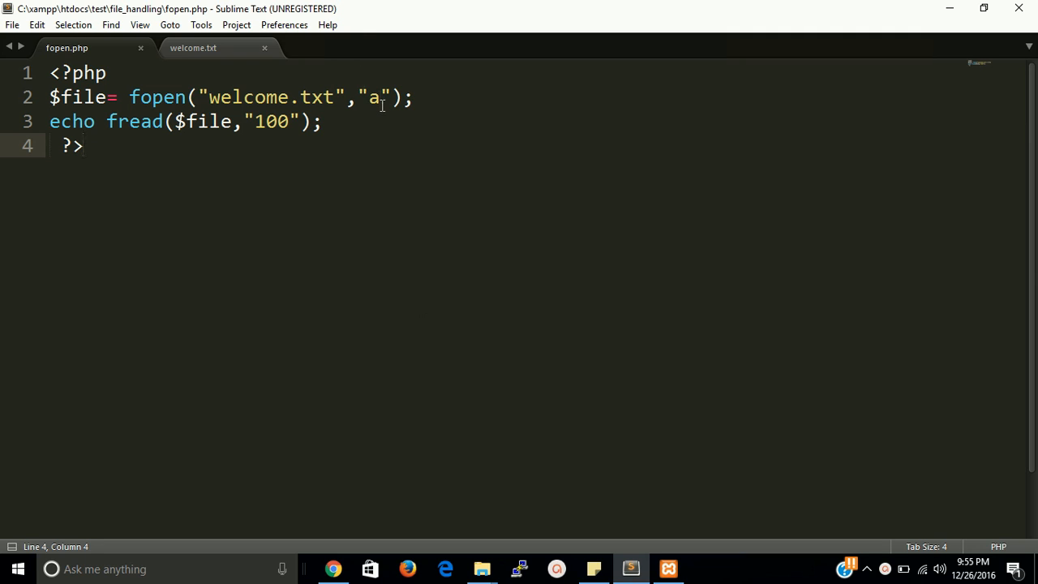
# Step: Replace the append mode "a" with write mode "w" and save fopen.php
pyautogui.click(382, 98)
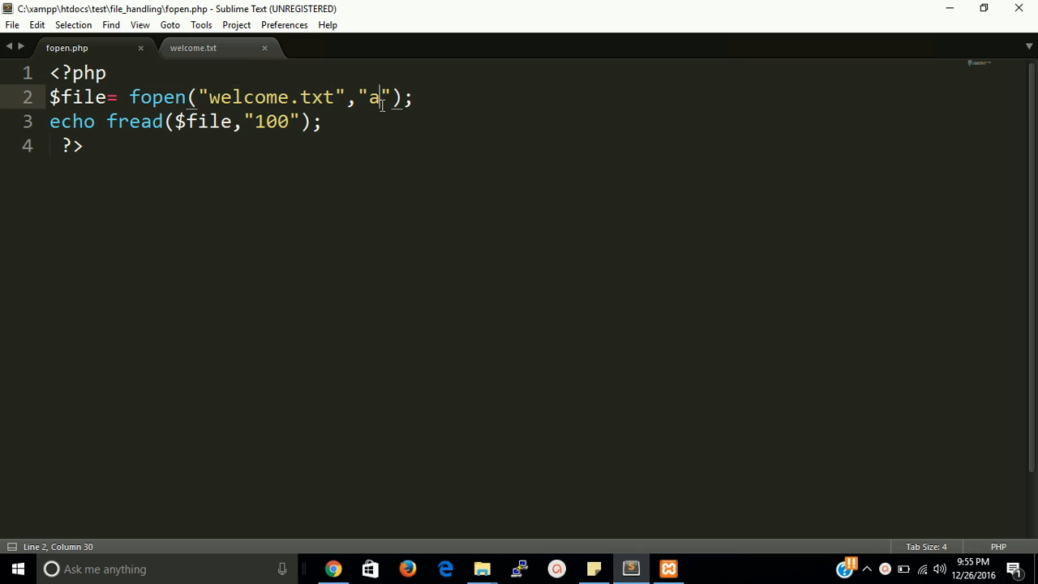
pyautogui.write('w')
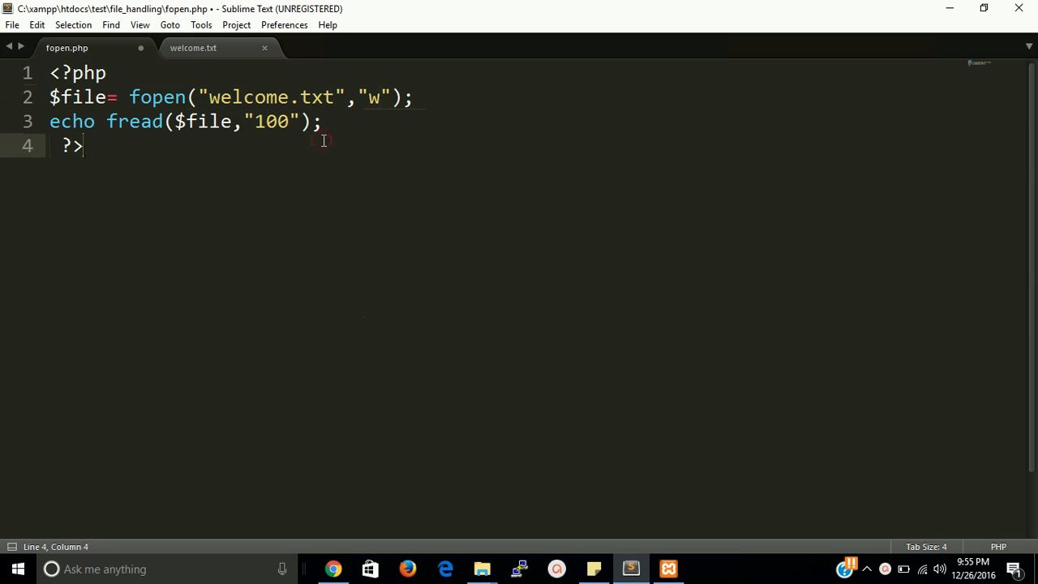
pyautogui.press('ctrl+s')
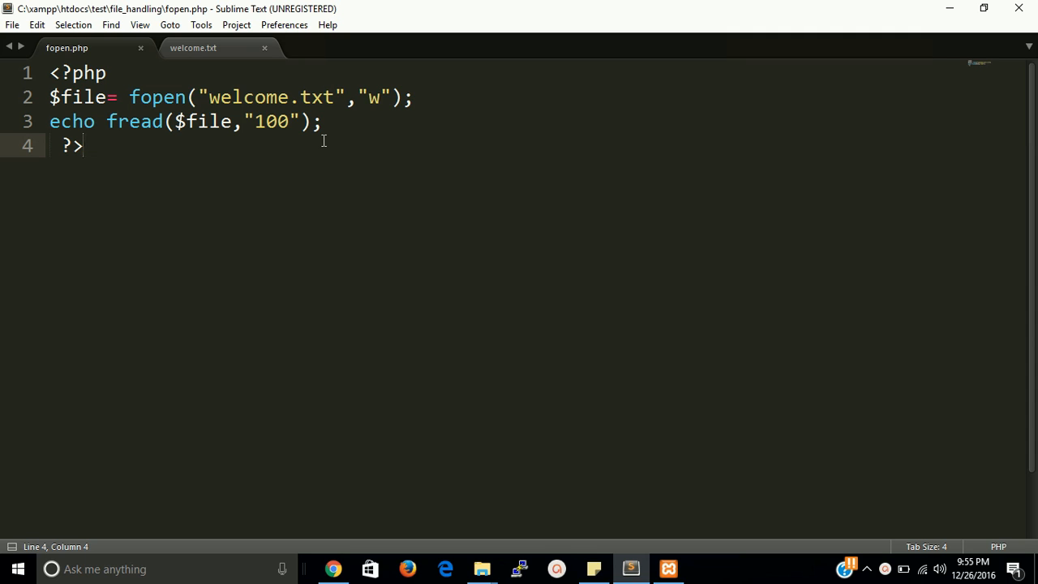
pyautogui.moveTo(225, 30)
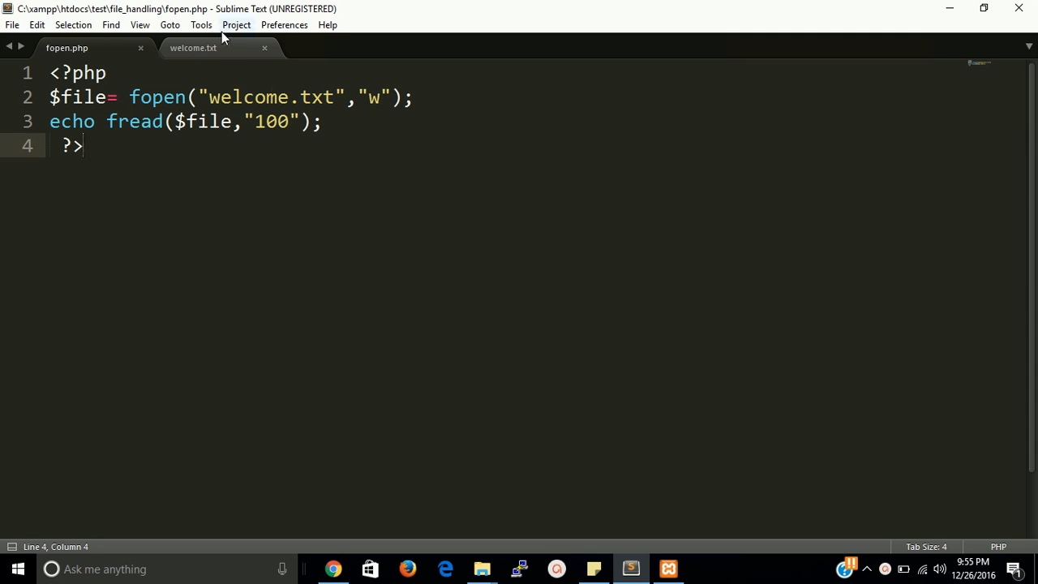
# Step: Alternate between welcome.txt and fopen.php, then run the write-mode script in Chrome
pyautogui.click(193, 48)
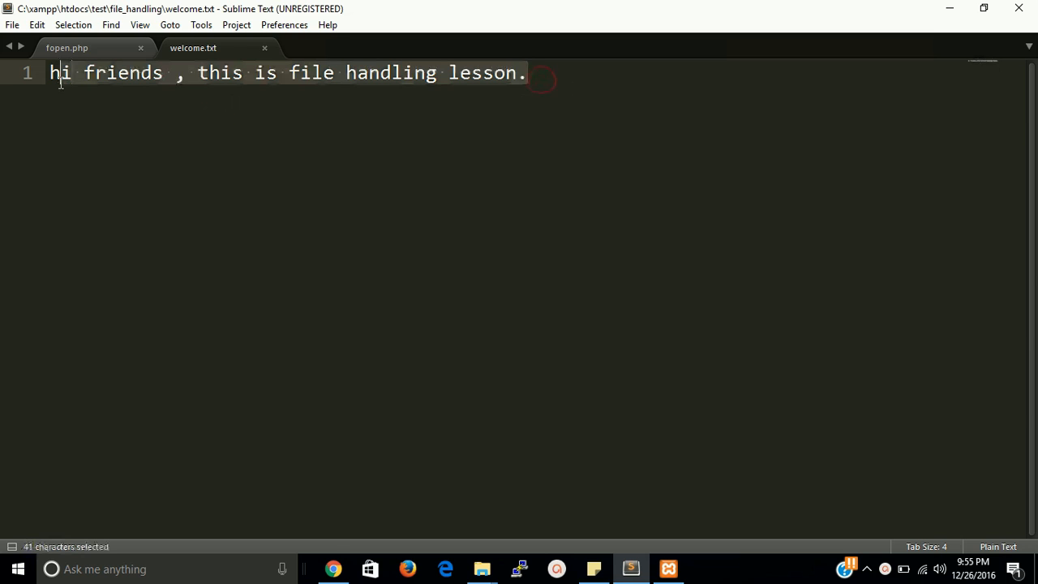
pyautogui.click(65, 48)
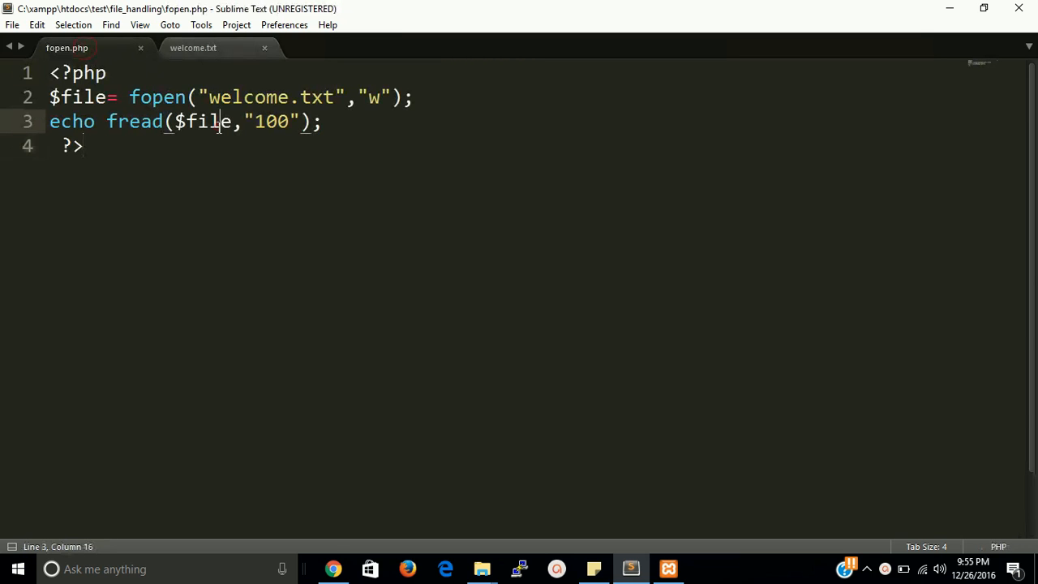
pyautogui.click(199, 48)
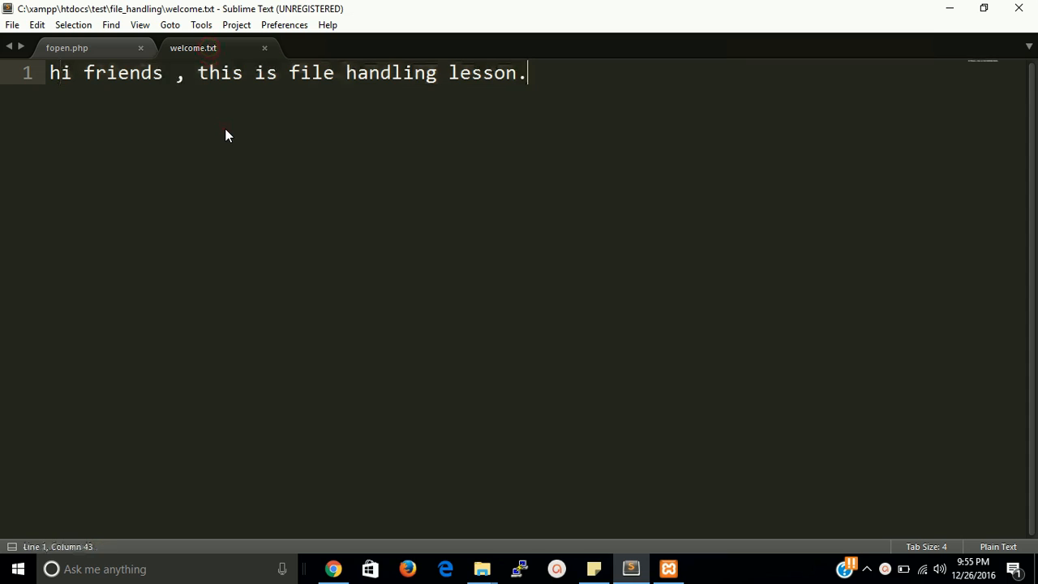
pyautogui.click(57, 49)
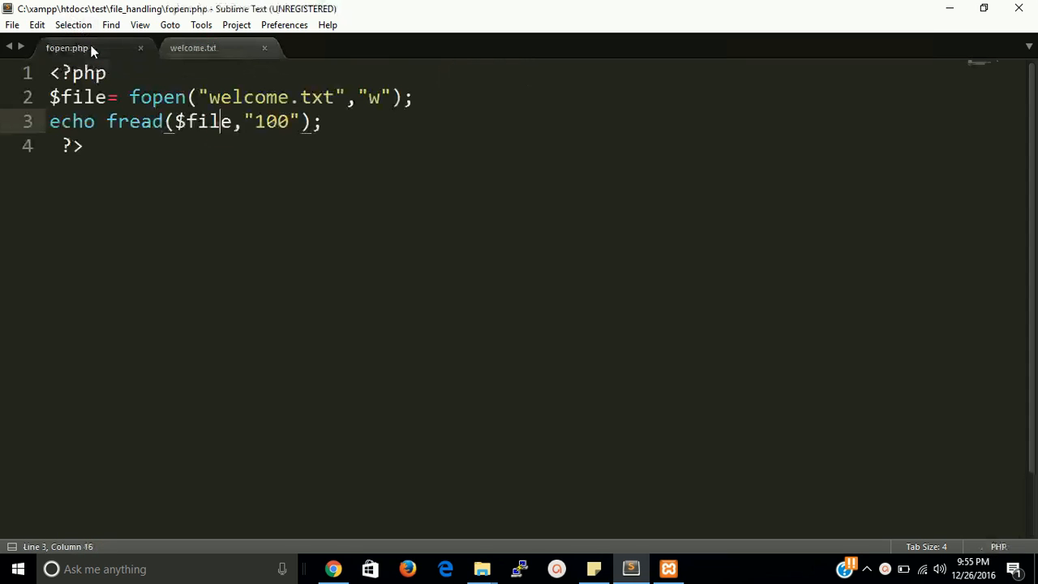
pyautogui.click(332, 569)
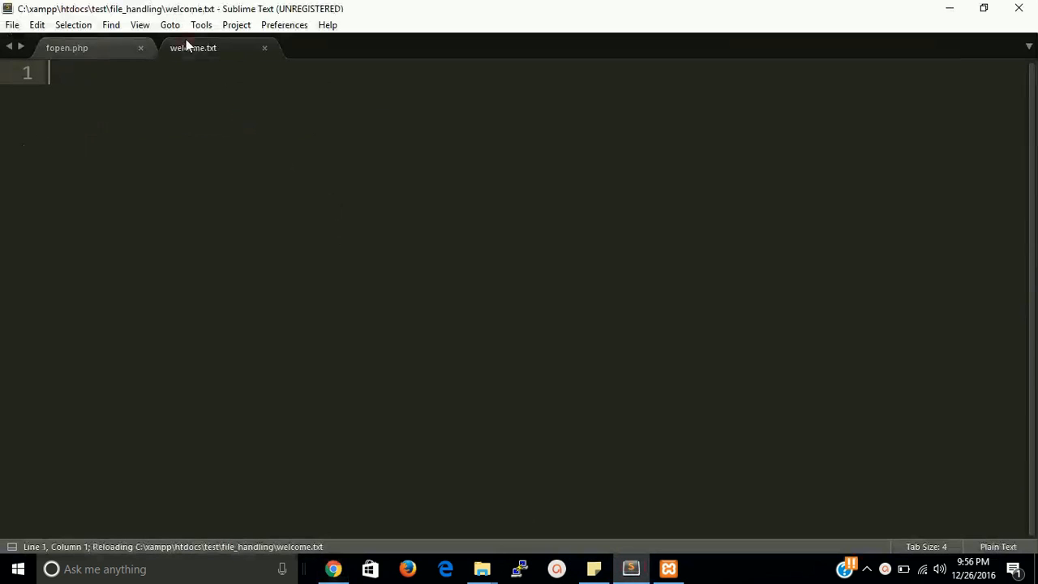
pyautogui.moveTo(195, 95)
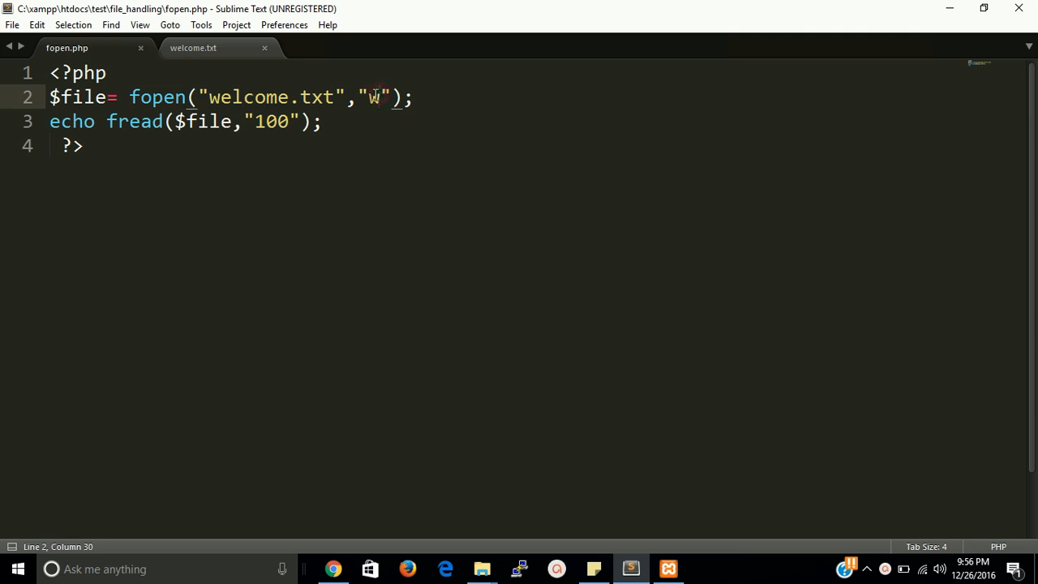
# Step: Check welcome.txt repeatedly to see it reload empty, ending back on fopen.php
pyautogui.click(366, 128)
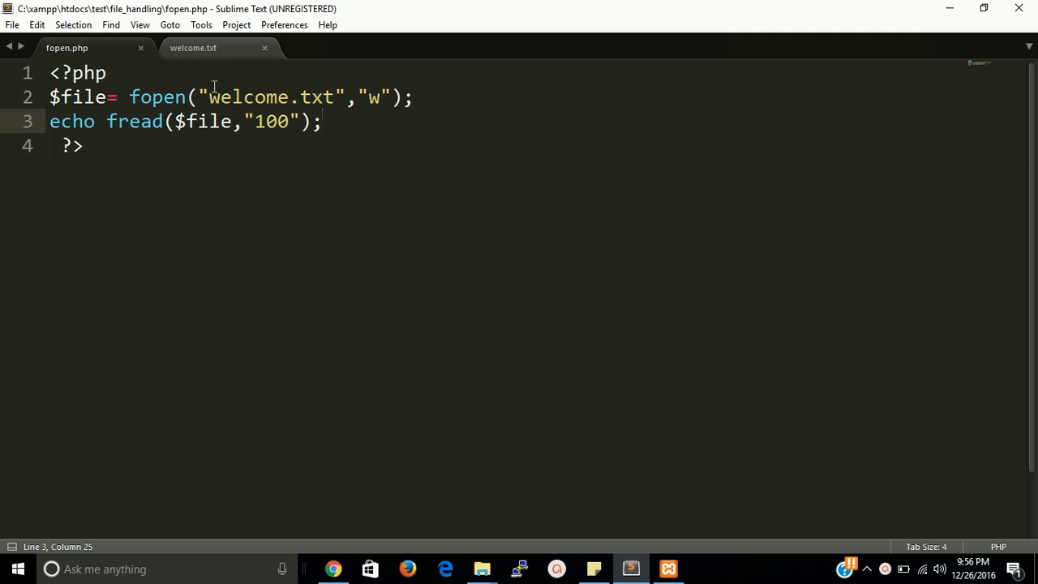
pyautogui.click(194, 48)
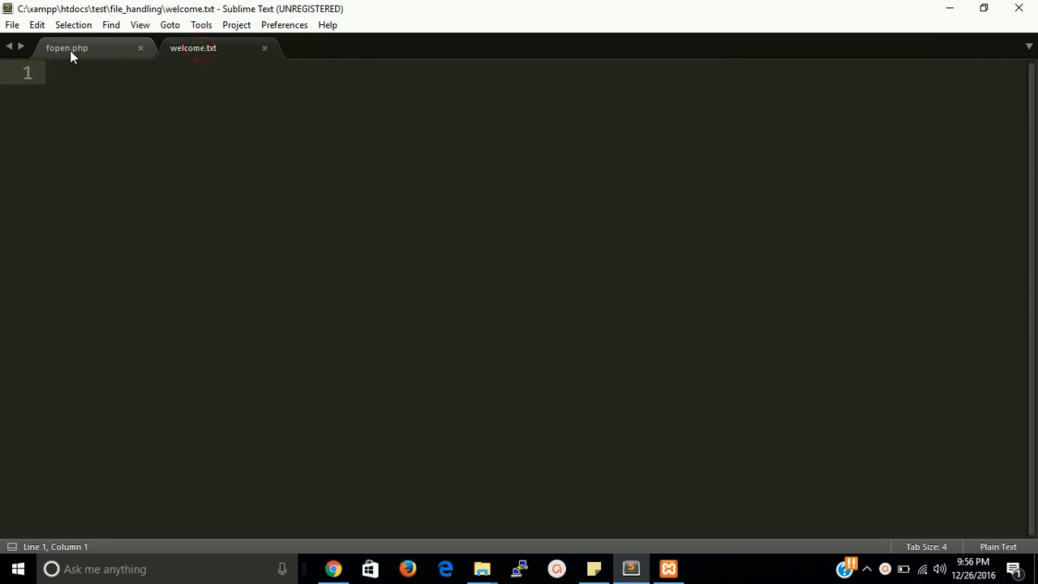
pyautogui.click(73, 48)
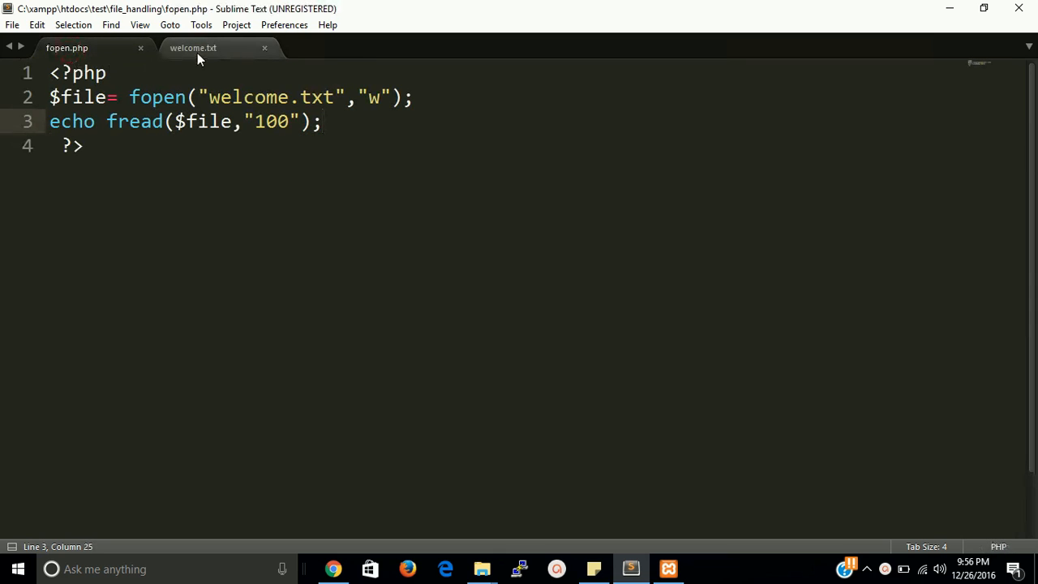
pyautogui.moveTo(203, 55)
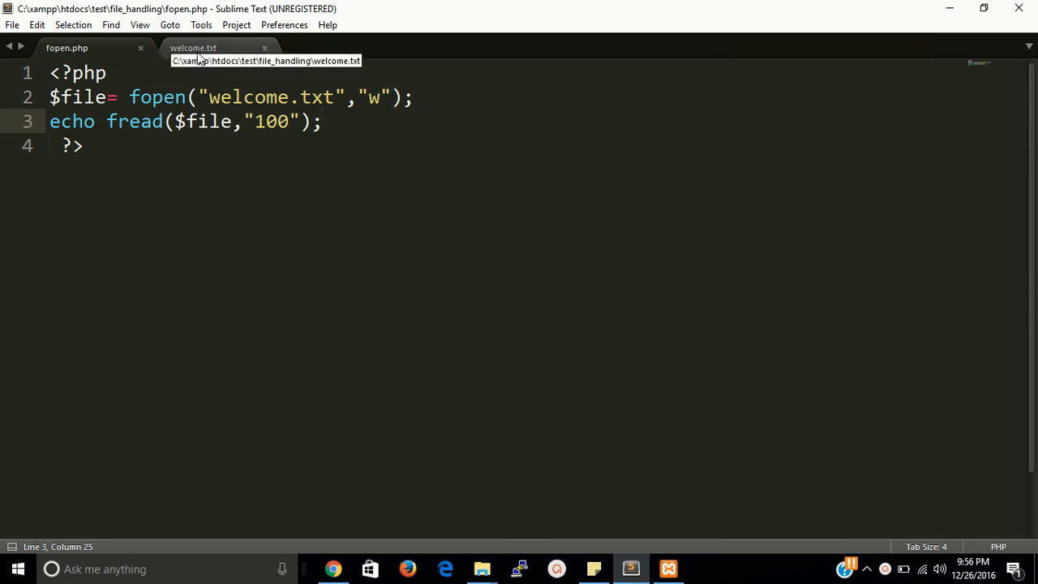
pyautogui.click(202, 47)
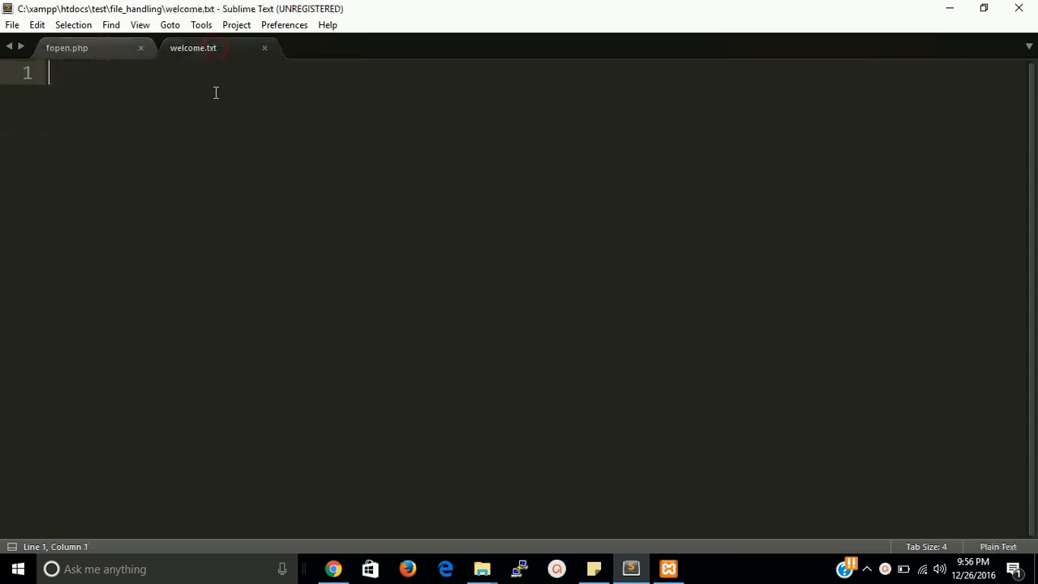
pyautogui.click(73, 48)
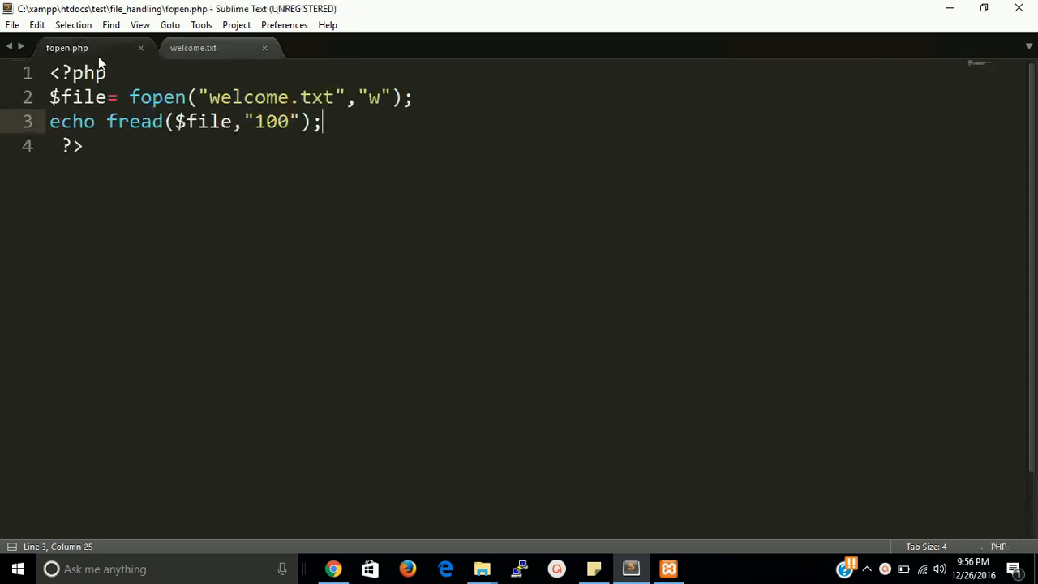
pyautogui.click(269, 159)
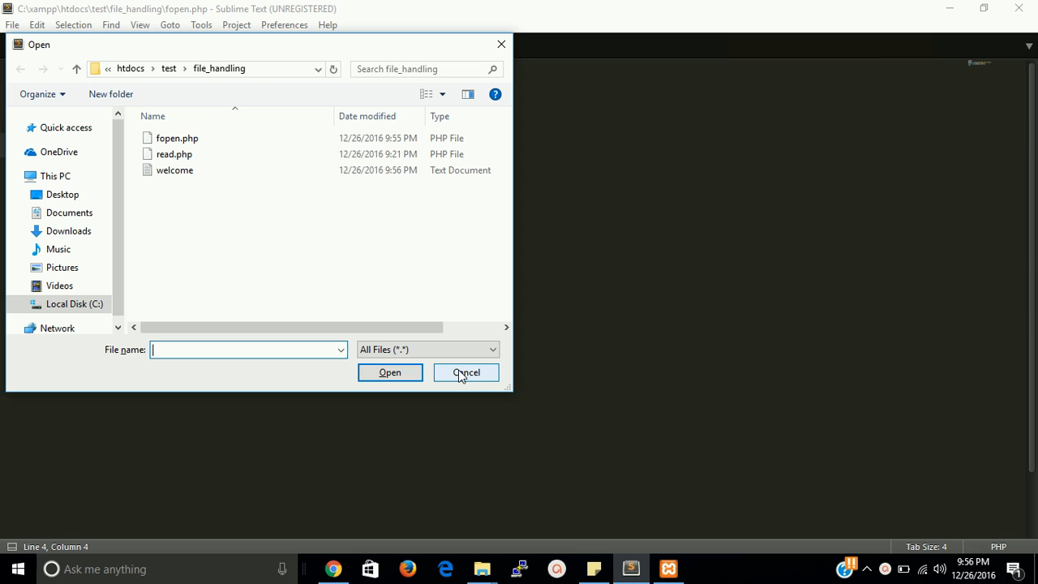
pyautogui.click(465, 372)
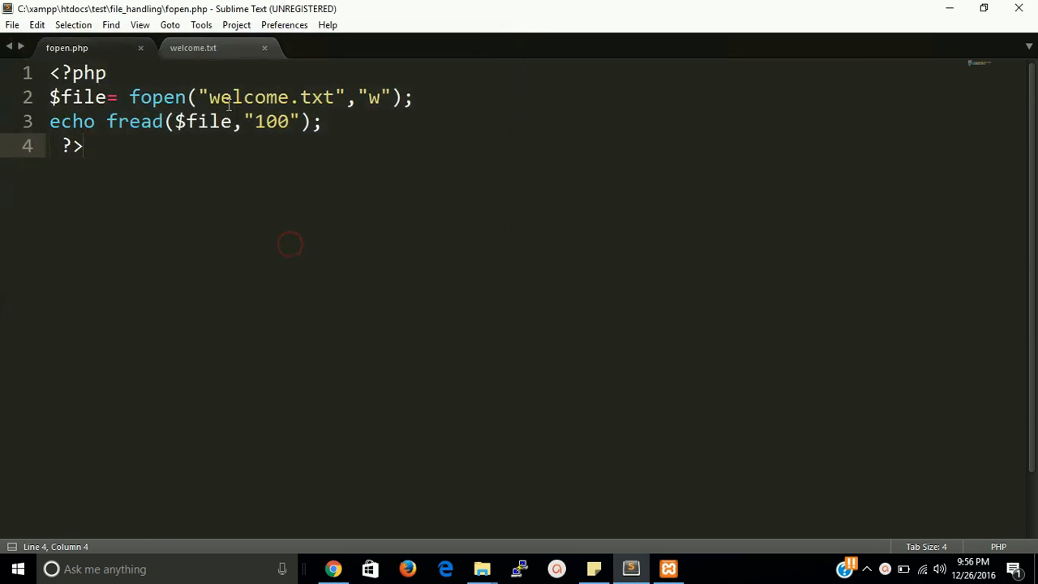
# Step: Change the file name to hello.txt in the fopen call and rerun the page in Chrome
pyautogui.doubleClick(245, 97)
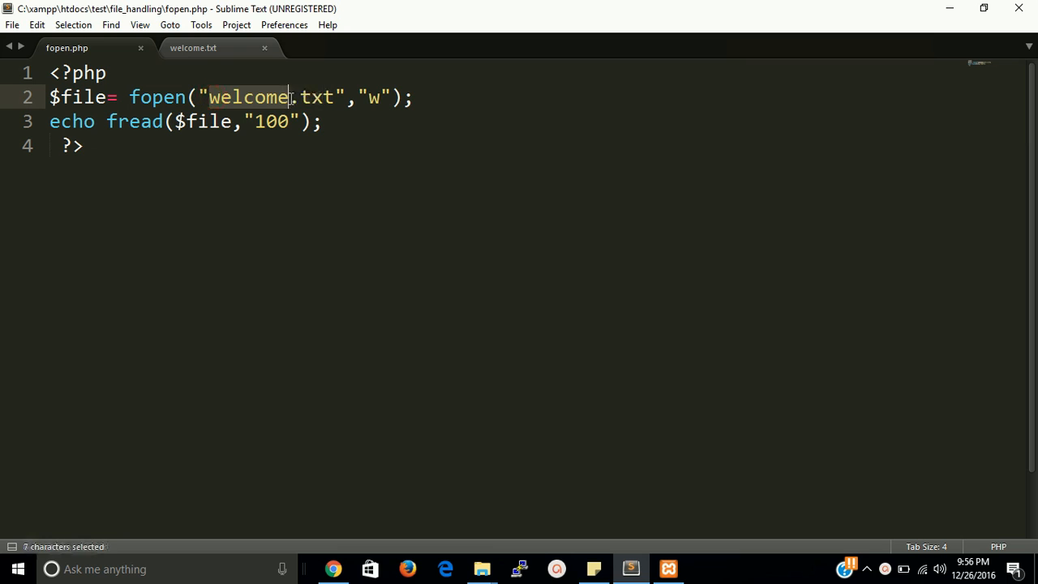
pyautogui.write('hello')
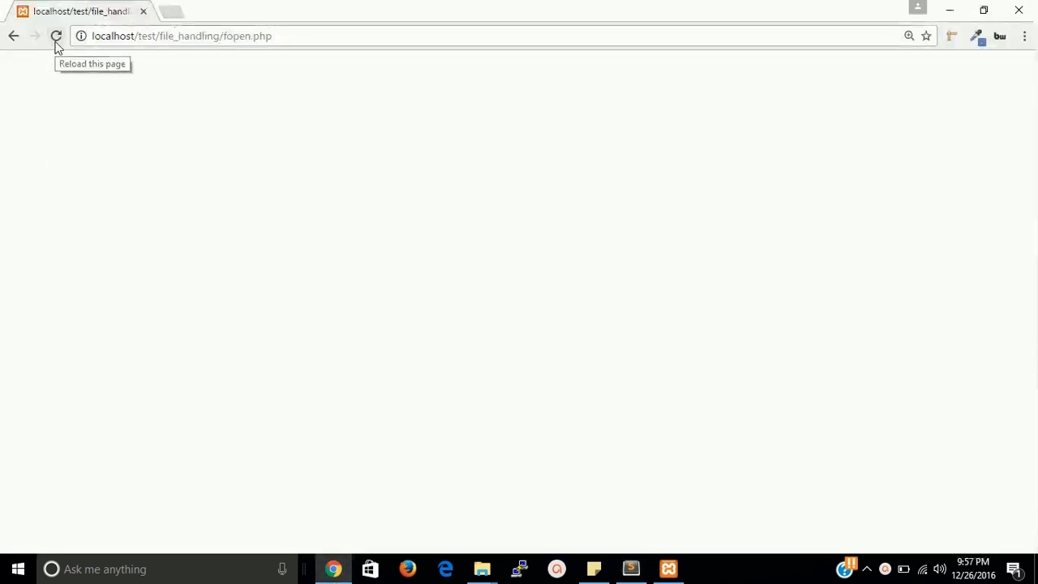
pyautogui.click(630, 569)
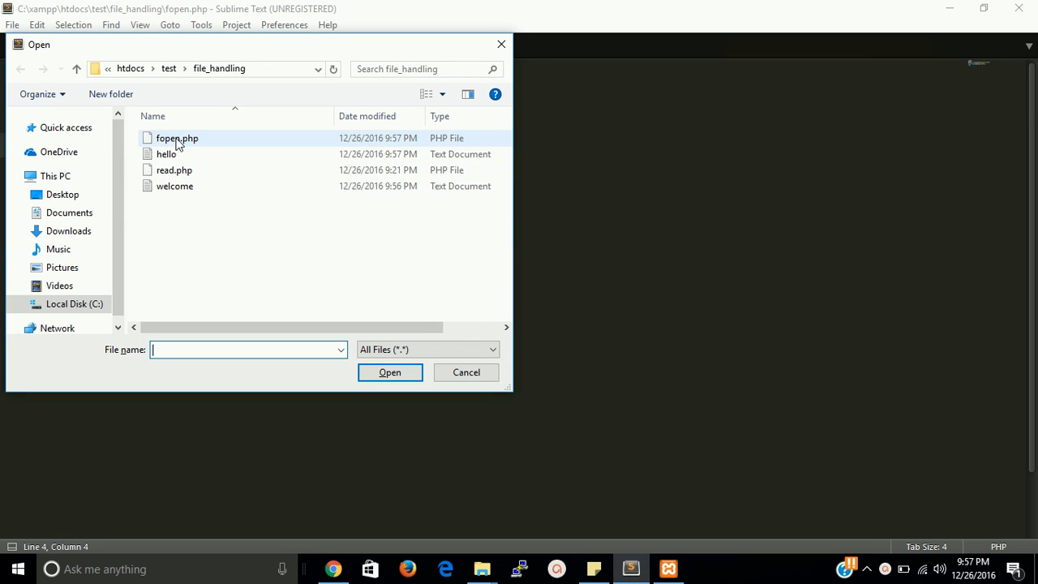
pyautogui.moveTo(166, 154)
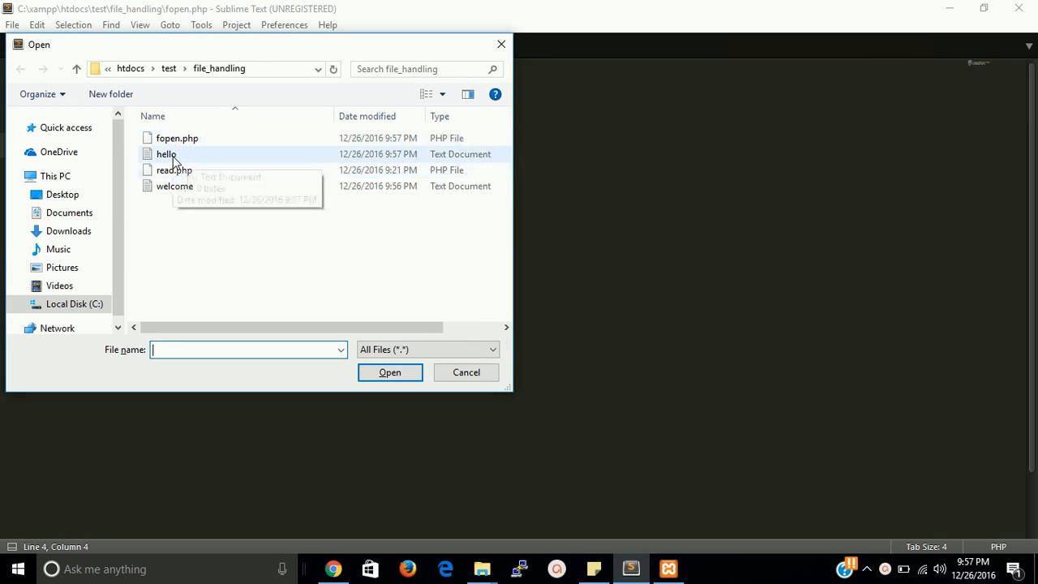
pyautogui.moveTo(175, 158)
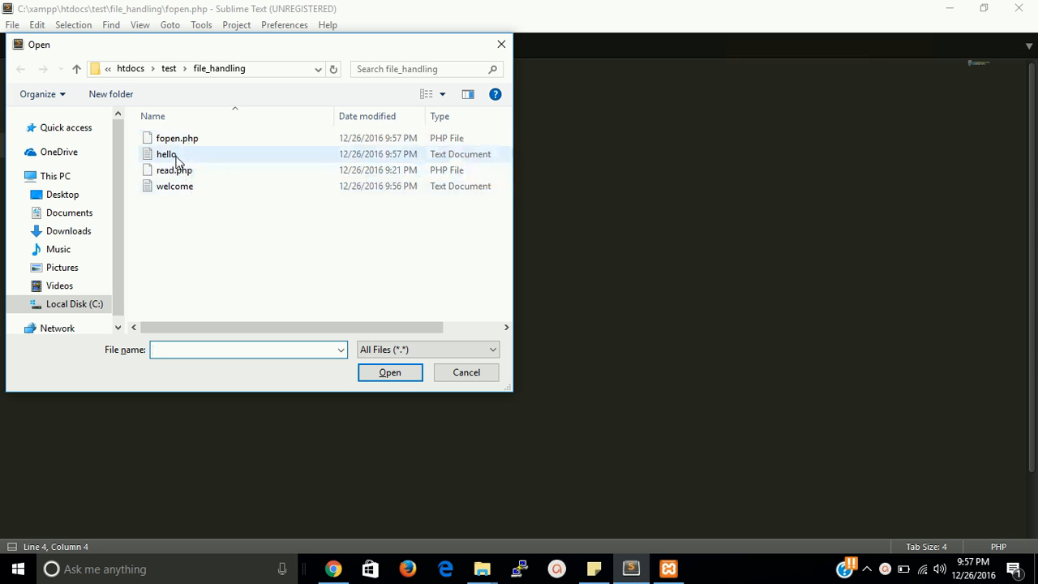
# Step: Select the new hello file in the Open dialog, close it, and save fopen.php
pyautogui.click(166, 154)
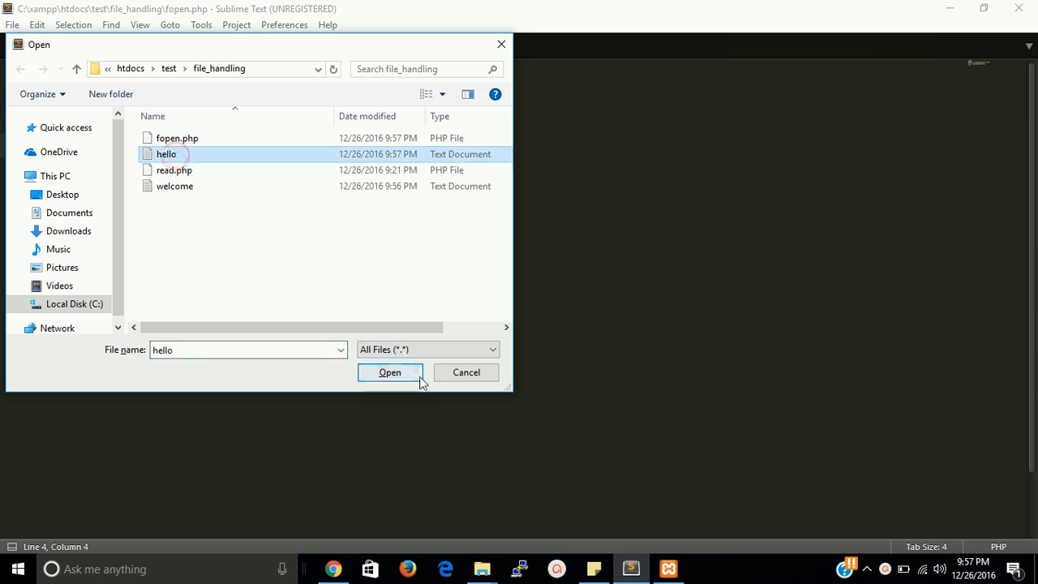
pyautogui.click(389, 372)
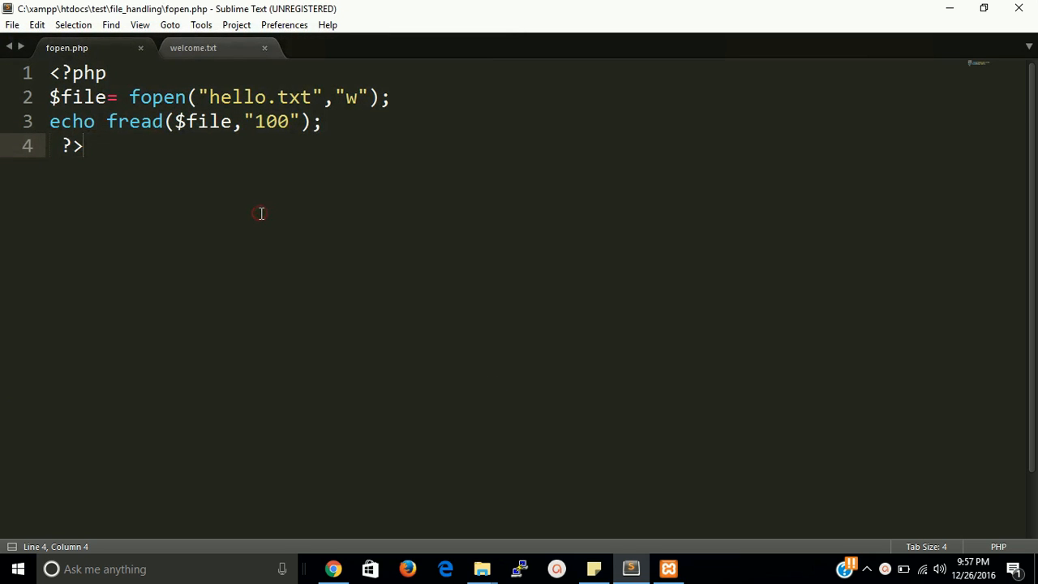
pyautogui.press('ctrl+s')
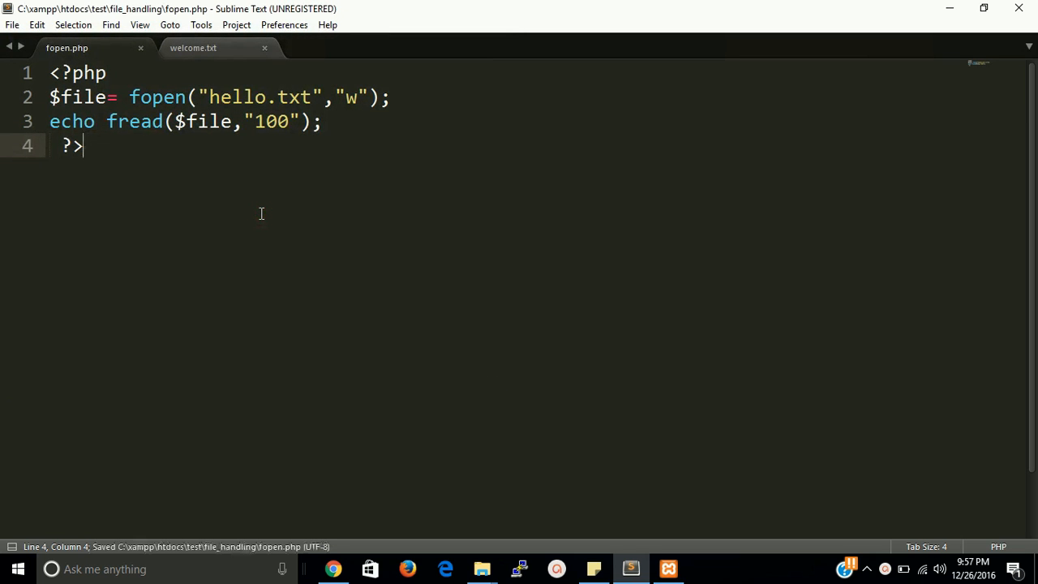